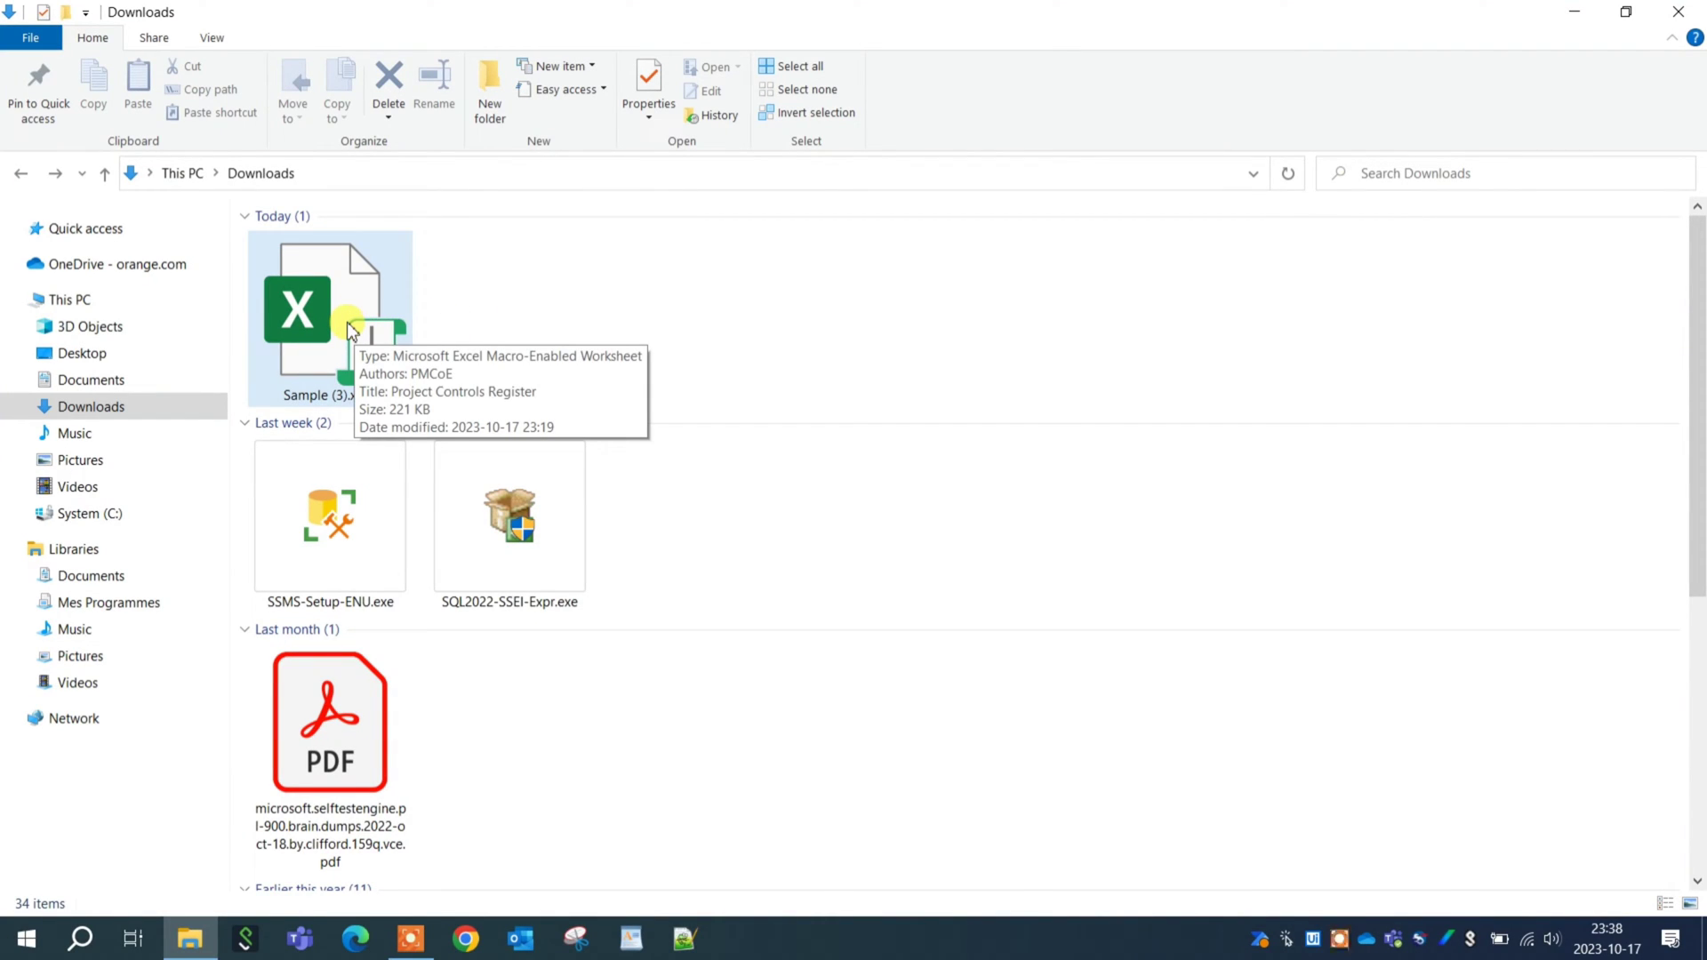
Step: Launch the downloaded Sample (3).xlsm workbook from Downloads in Excel
{"action": "left_click", "coordinate": [330, 302]}
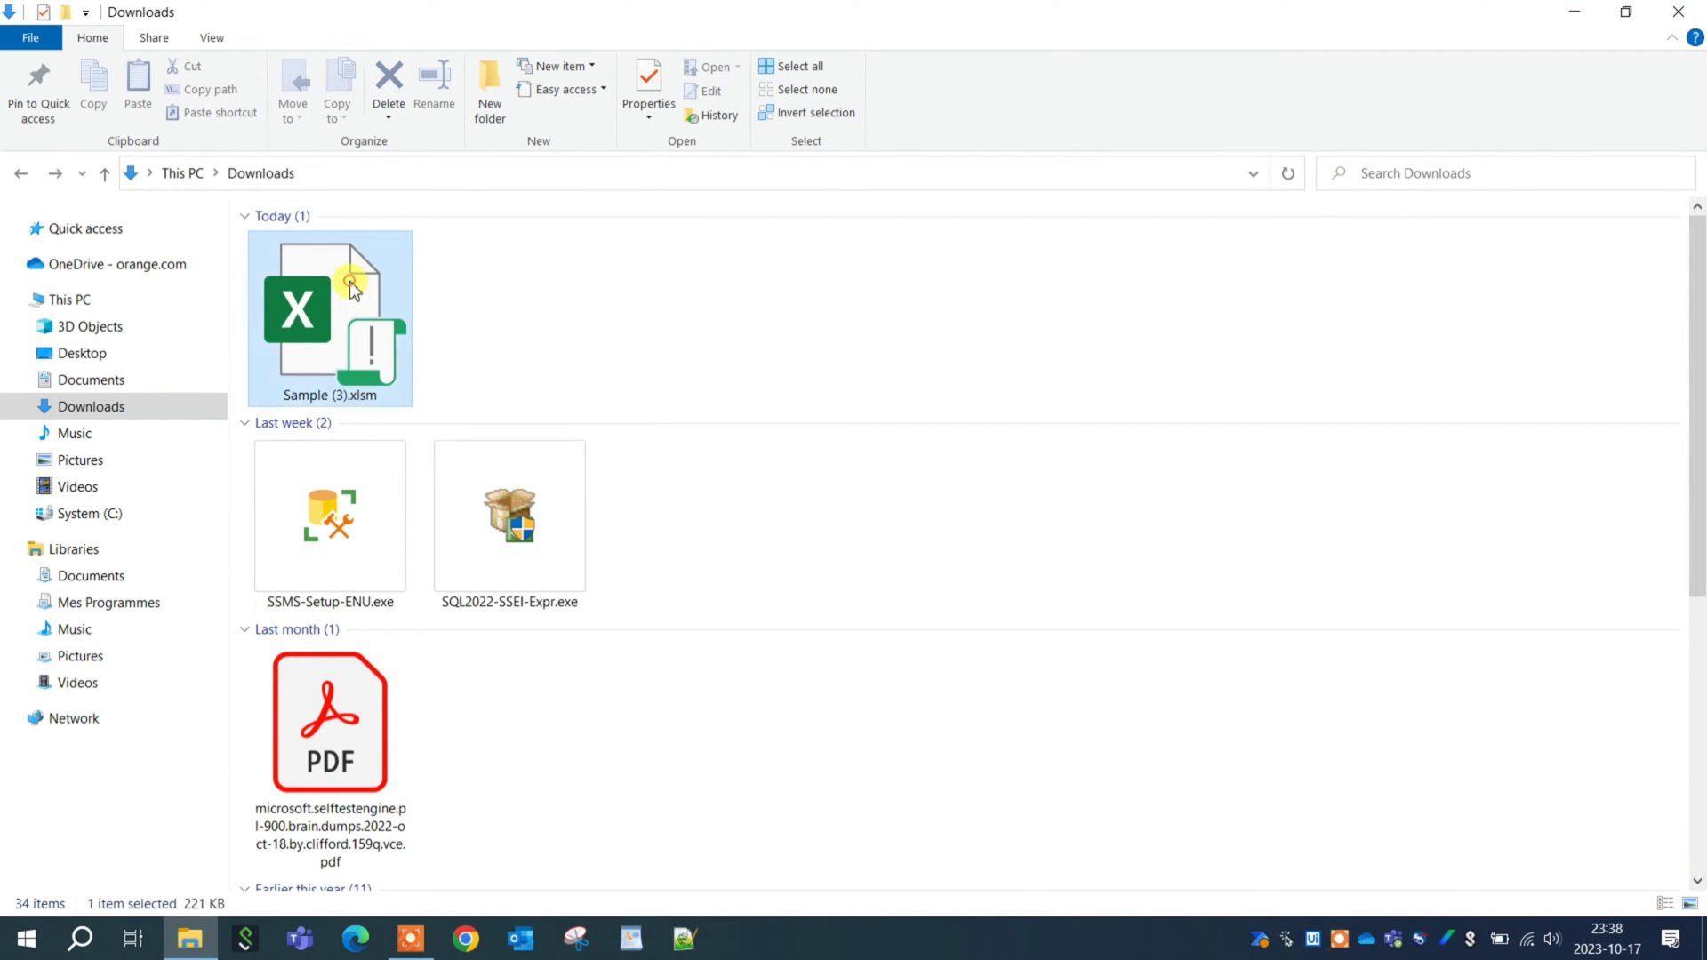
{"action": "double_click", "coordinate": [331, 311]}
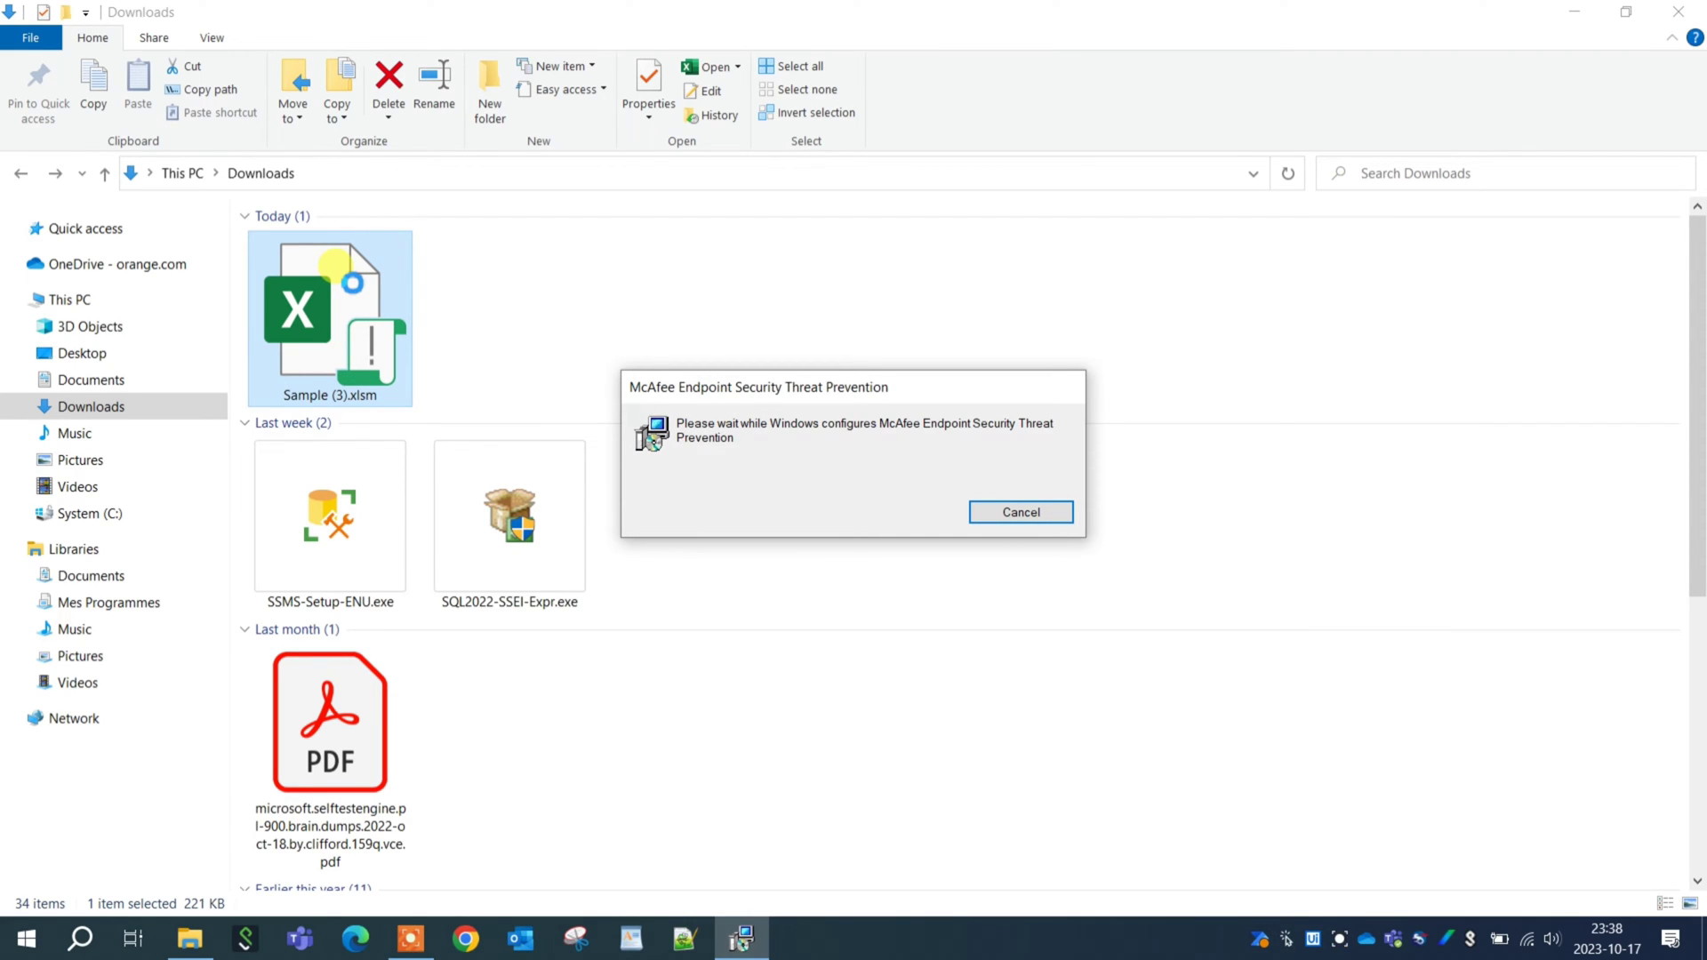
{"action": "right_click", "coordinate": [331, 303]}
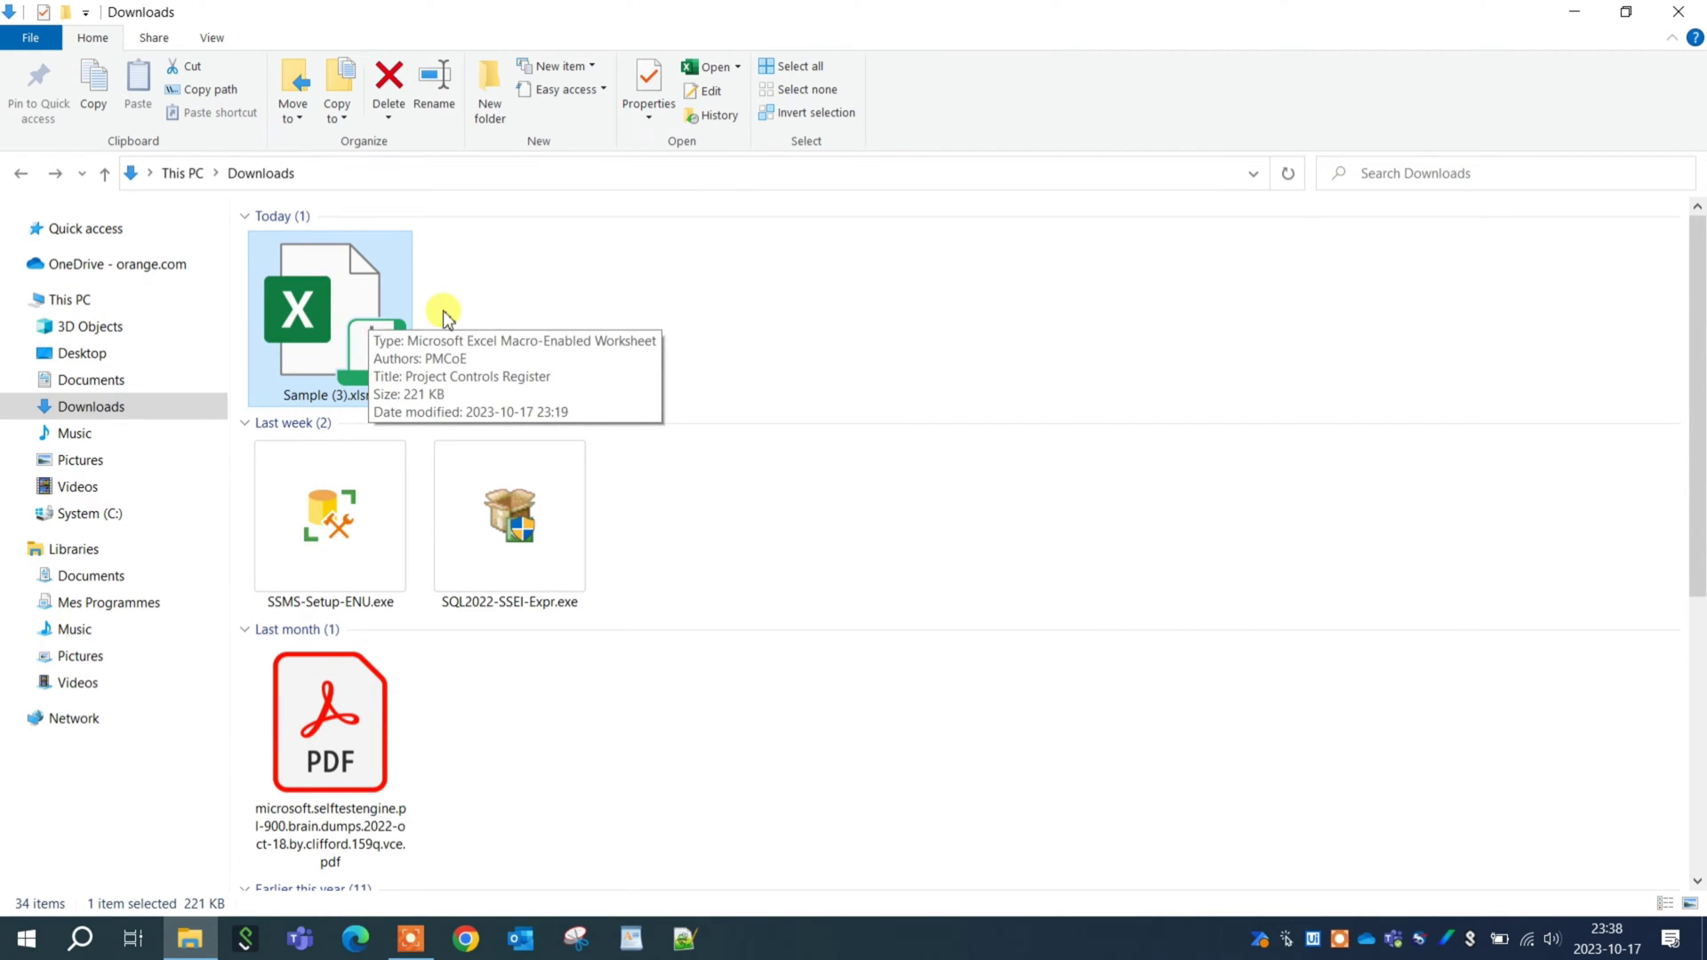
{"action": "double_click", "coordinate": [300, 306]}
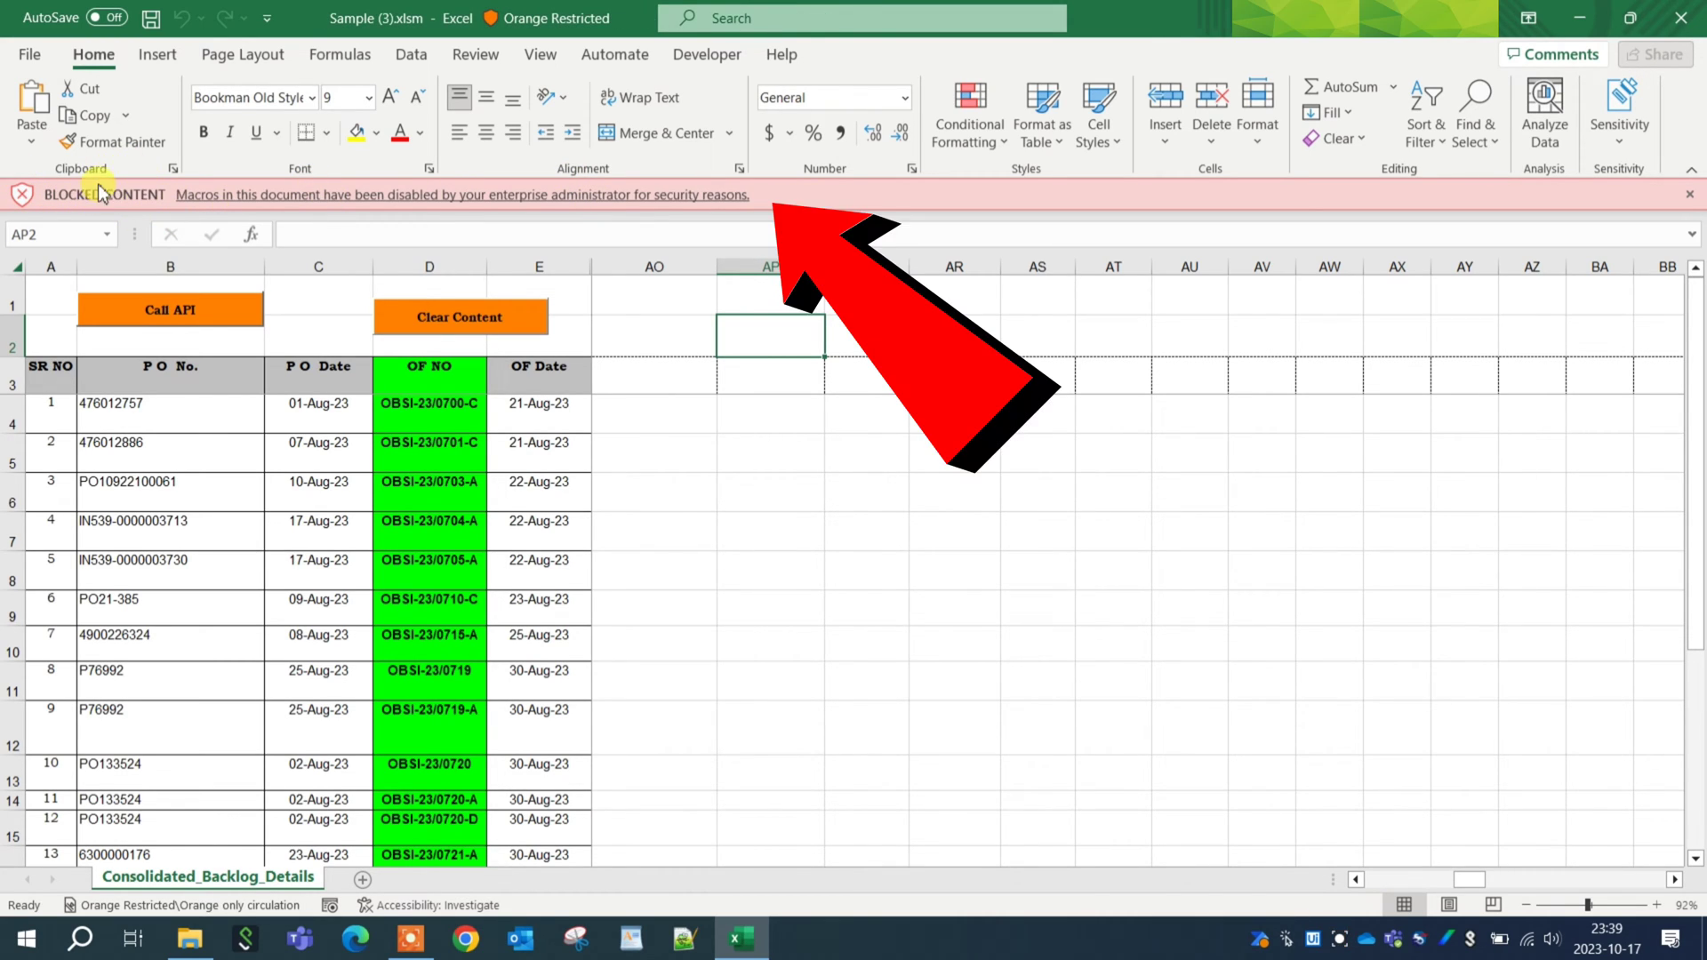
{"action": "mouse_move", "coordinate": [549, 204]}
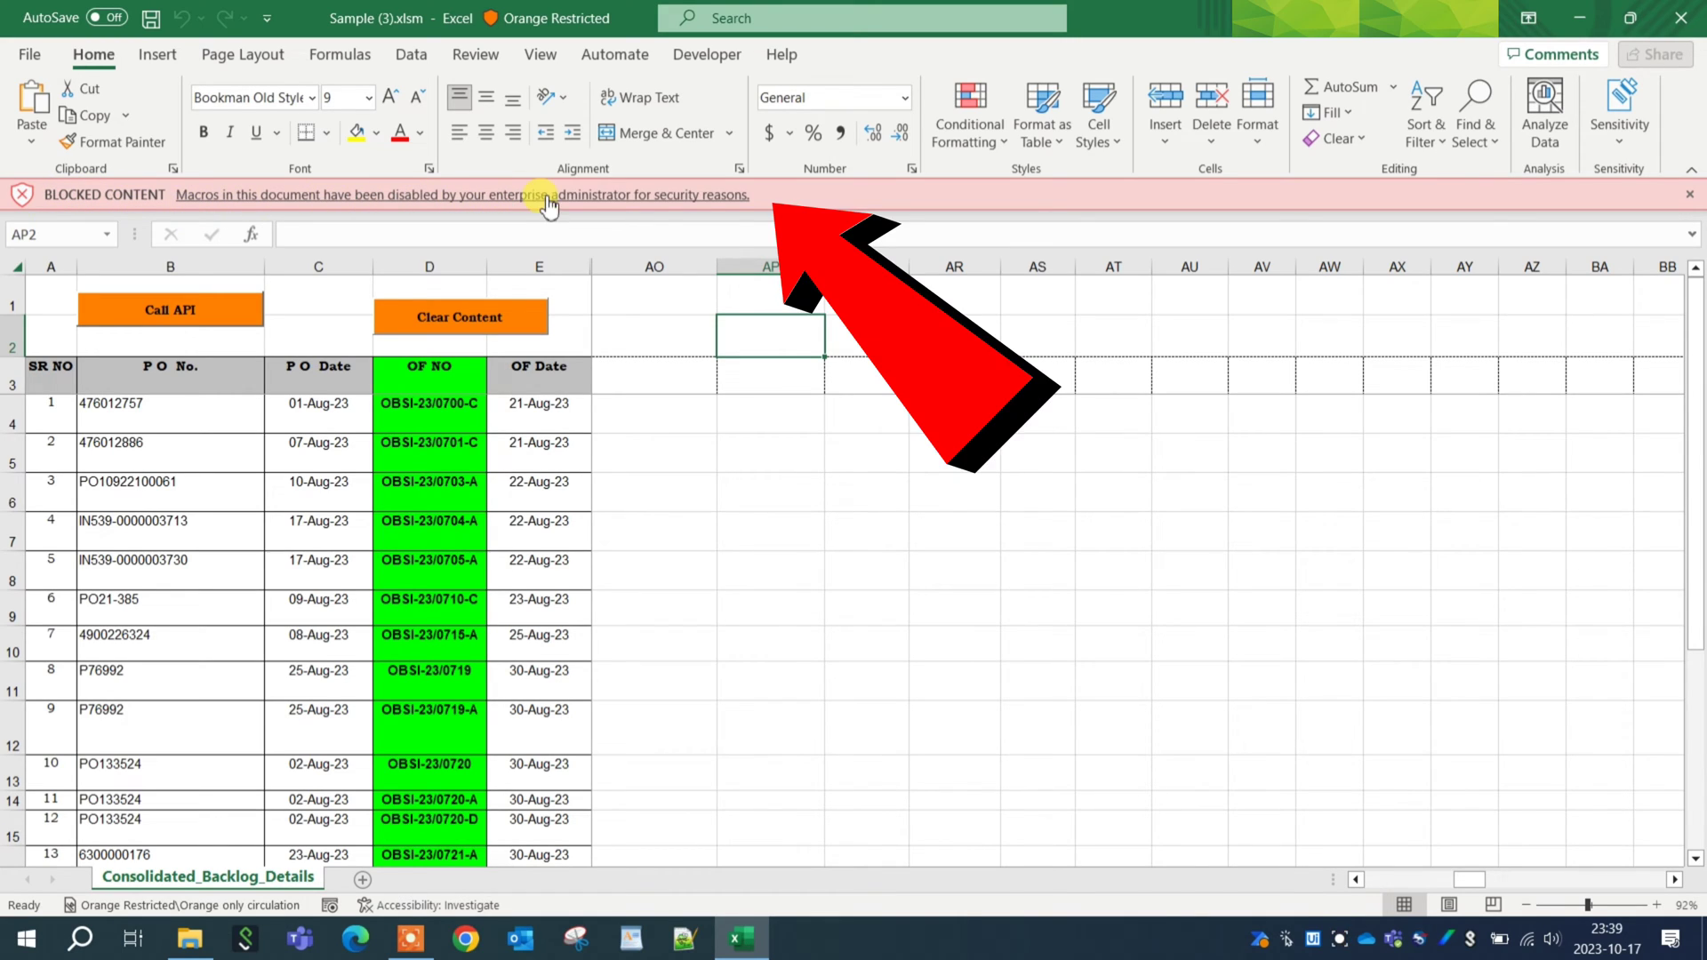
{"action": "mouse_move", "coordinate": [642, 197]}
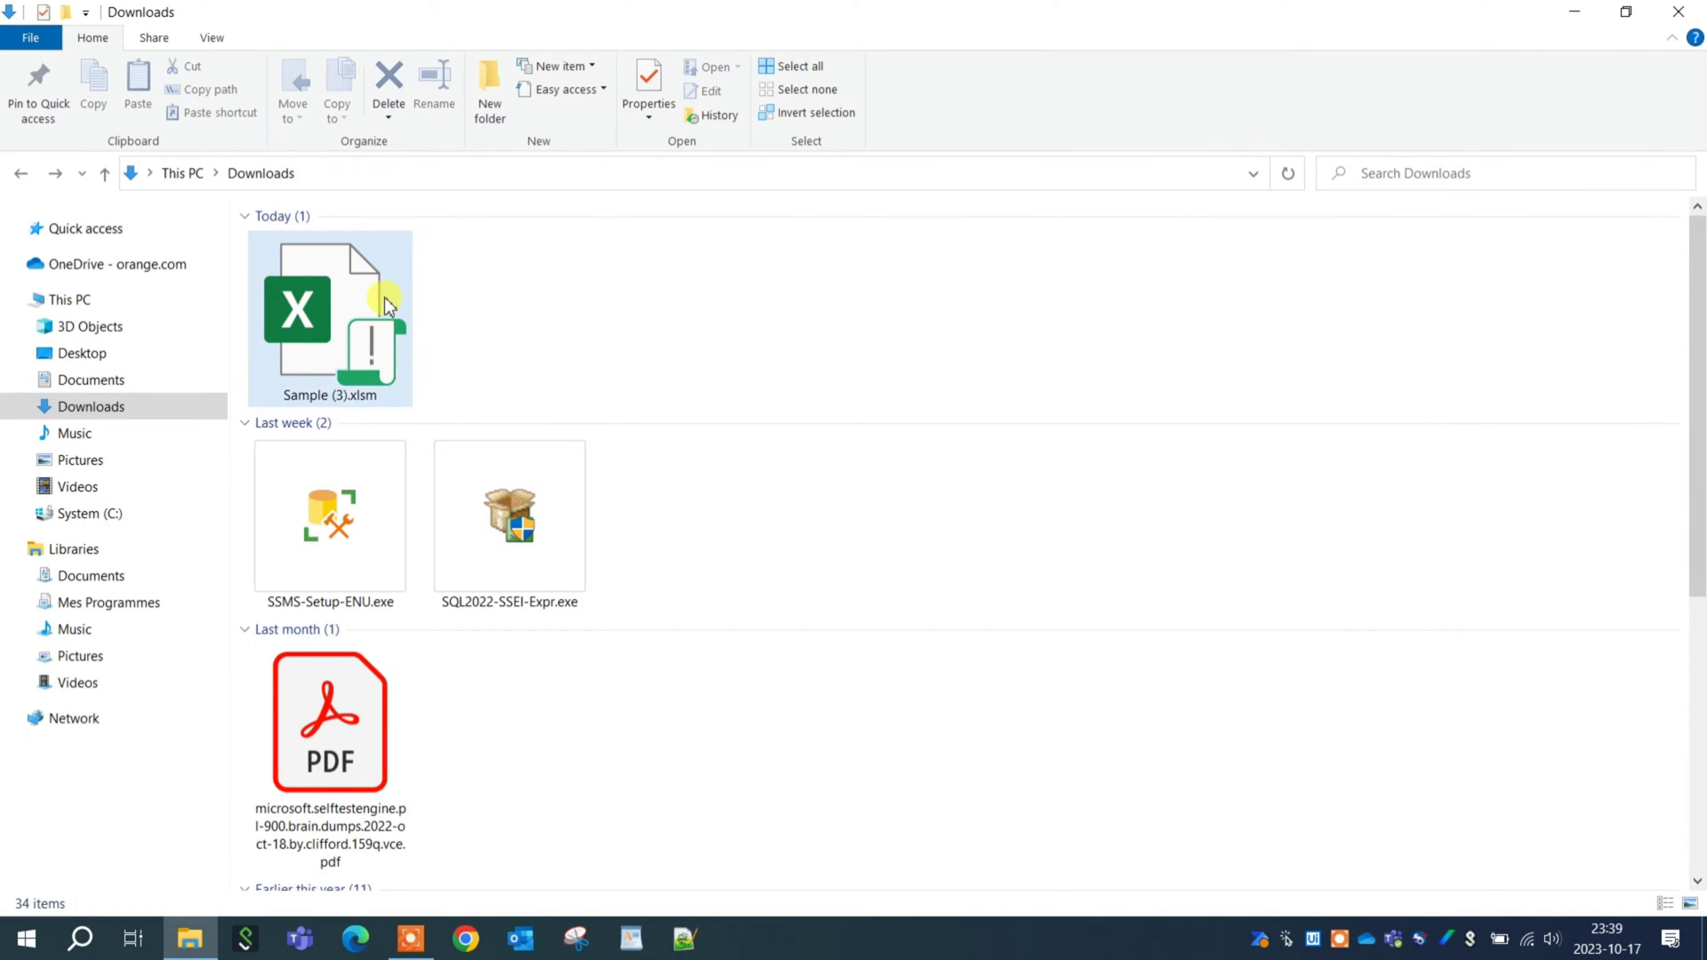
Step: Retry the workbook, dismiss the security wait, and show Sample (3).xlsm's context actions
{"action": "double_click", "coordinate": [327, 311]}
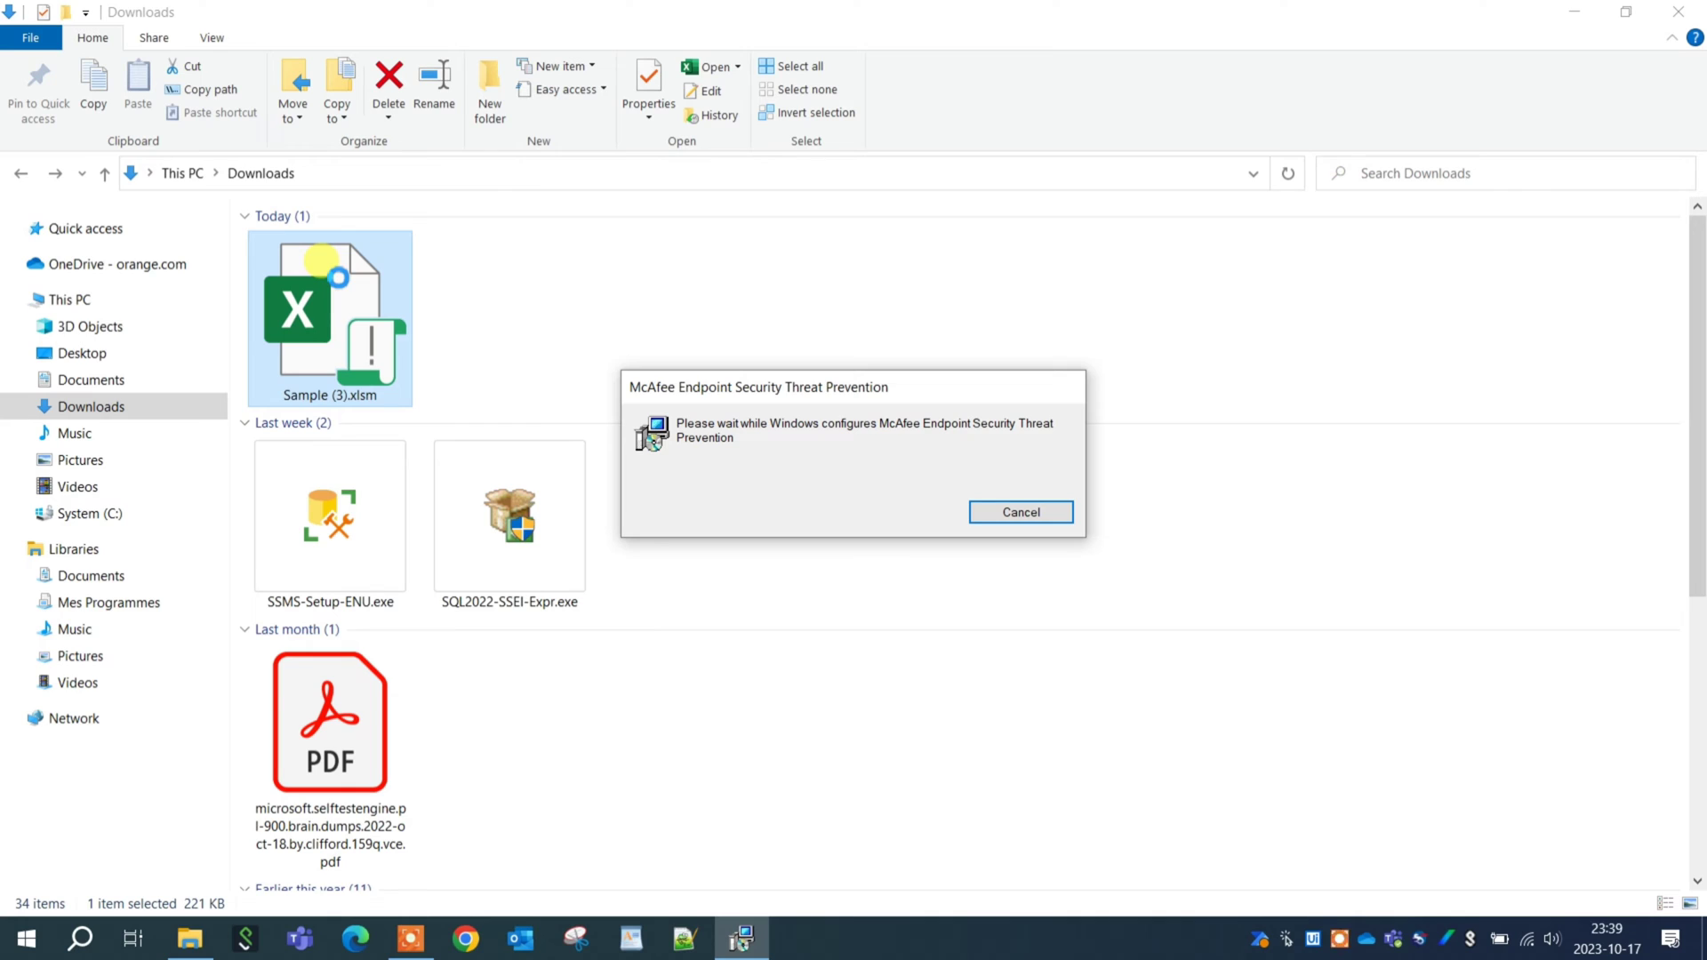
{"action": "left_click", "coordinate": [1021, 512]}
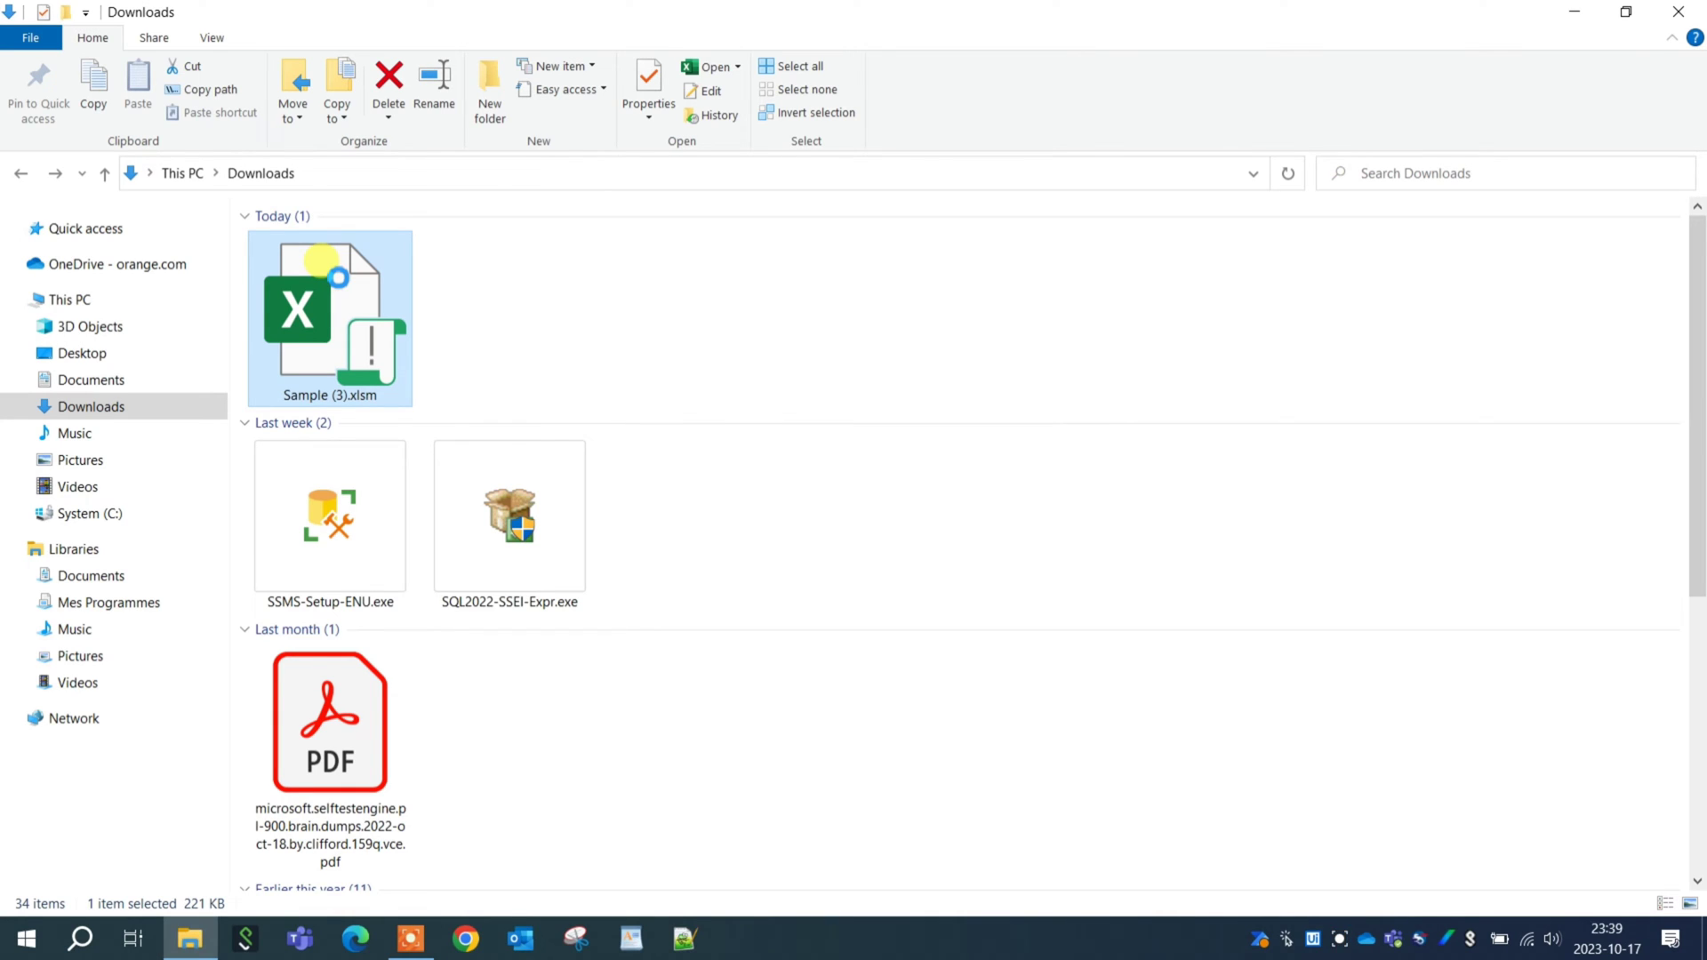
{"action": "right_click", "coordinate": [327, 317]}
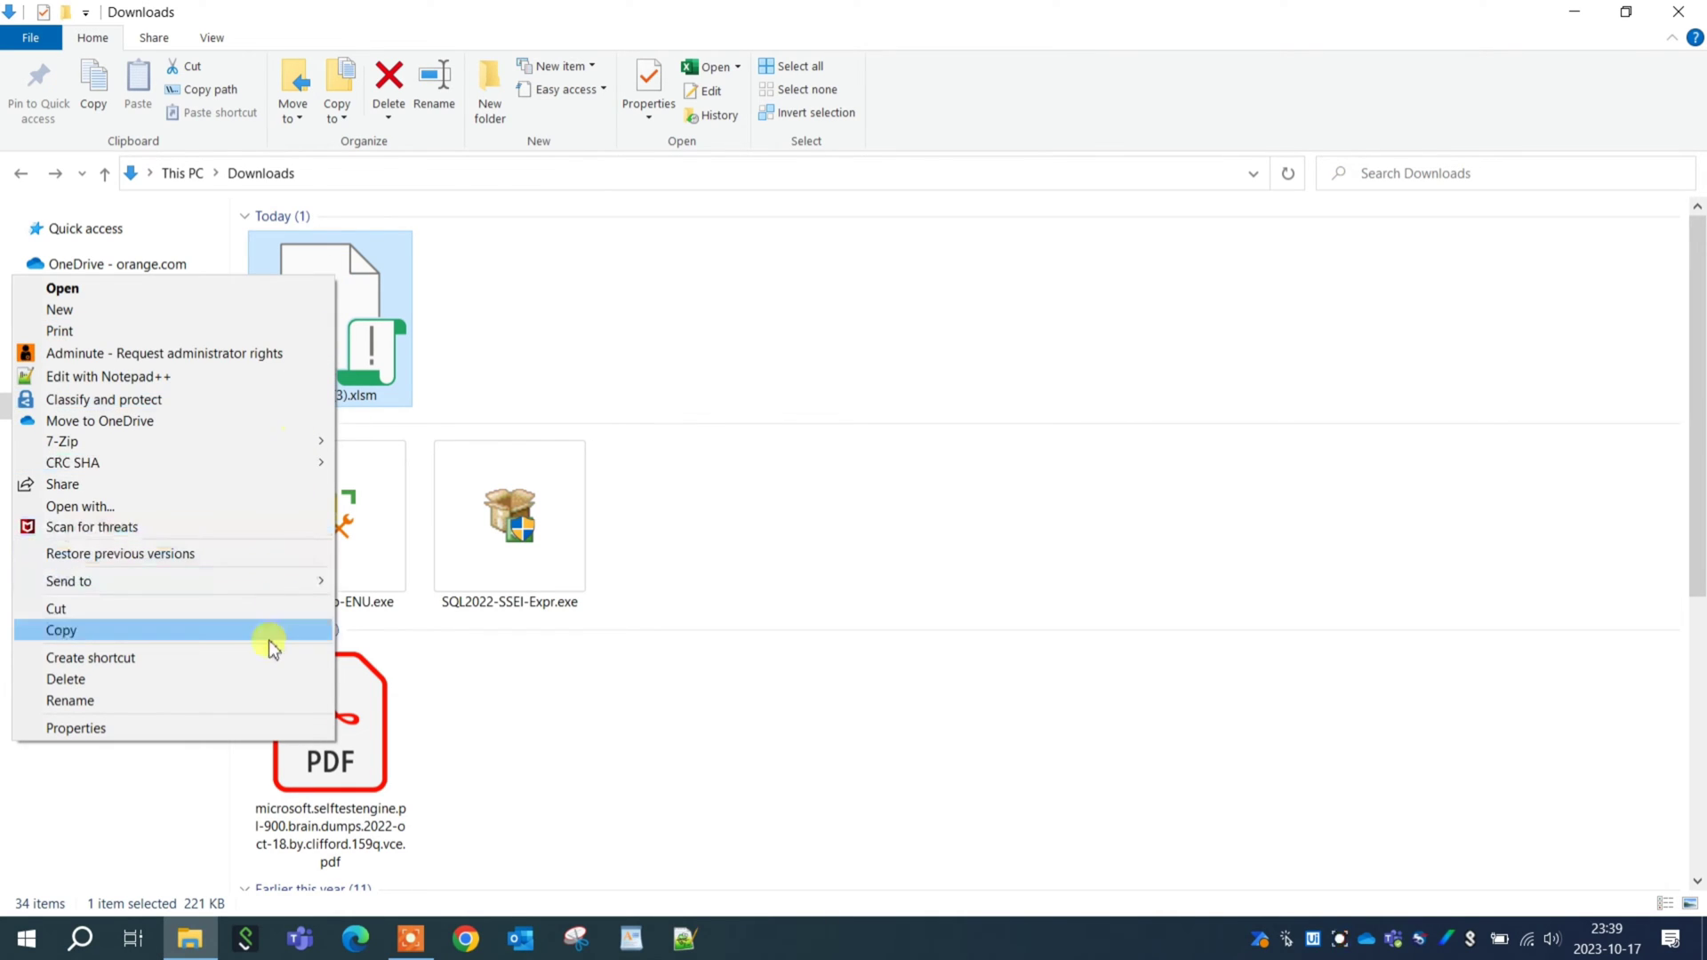
{"action": "mouse_move", "coordinate": [73, 740]}
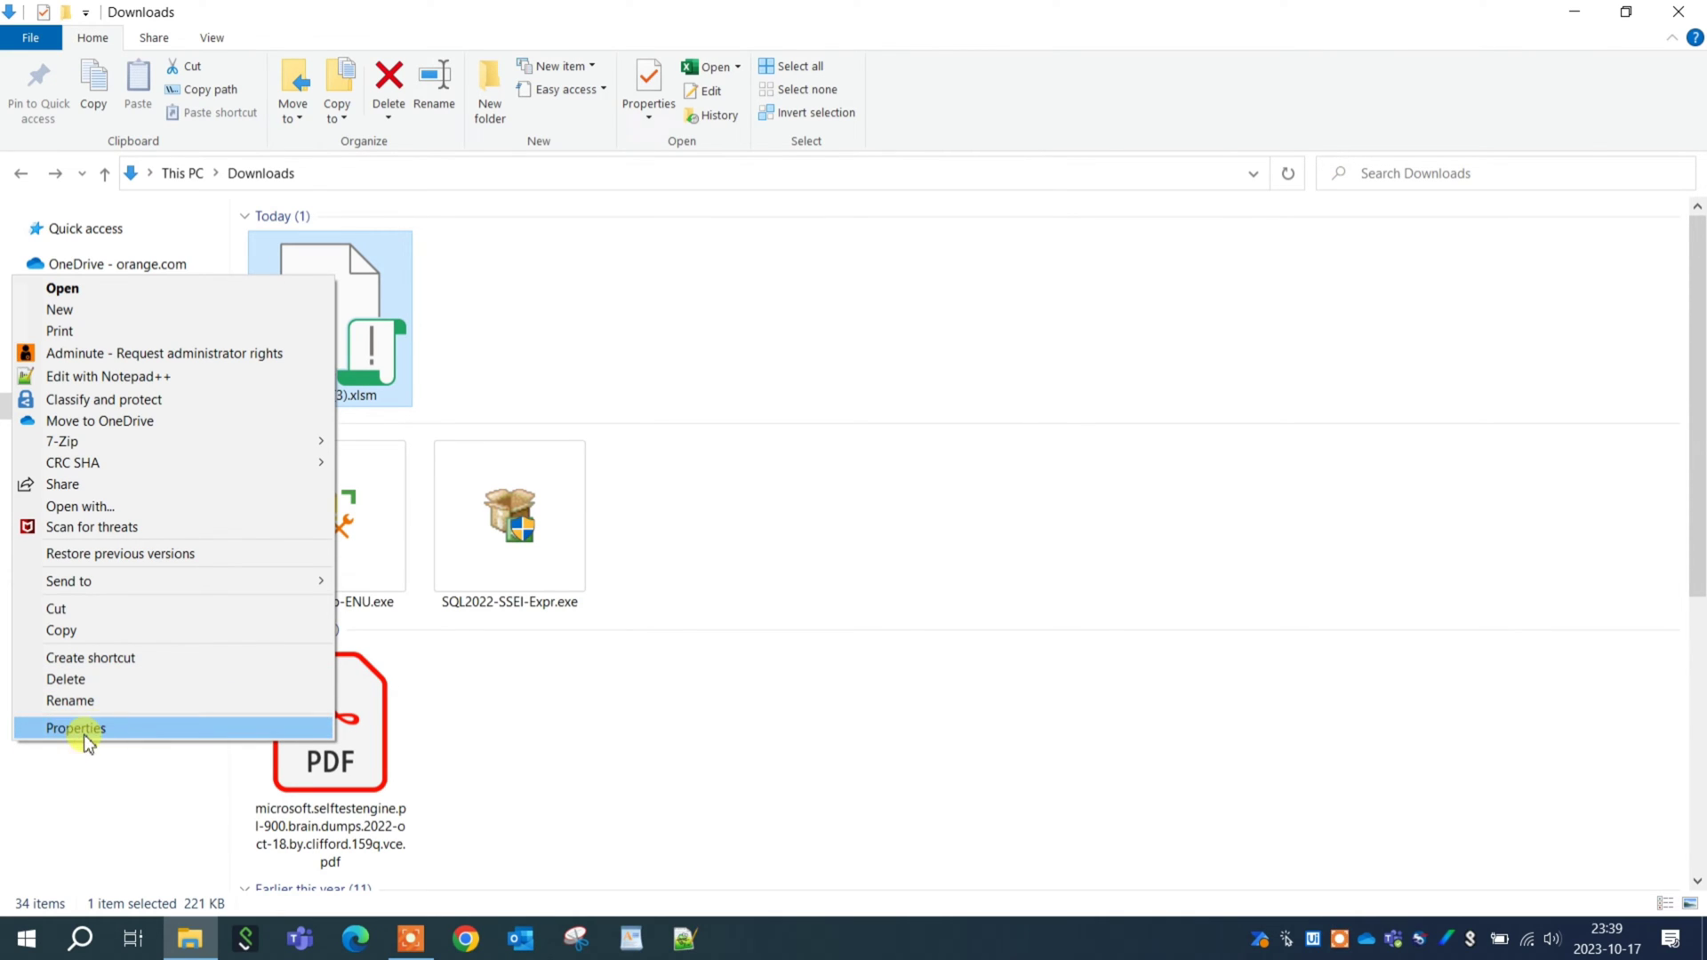
Step: In Sample (3).xlsm Properties, tick Unblock on General and apply the change
{"action": "left_click", "coordinate": [75, 729]}
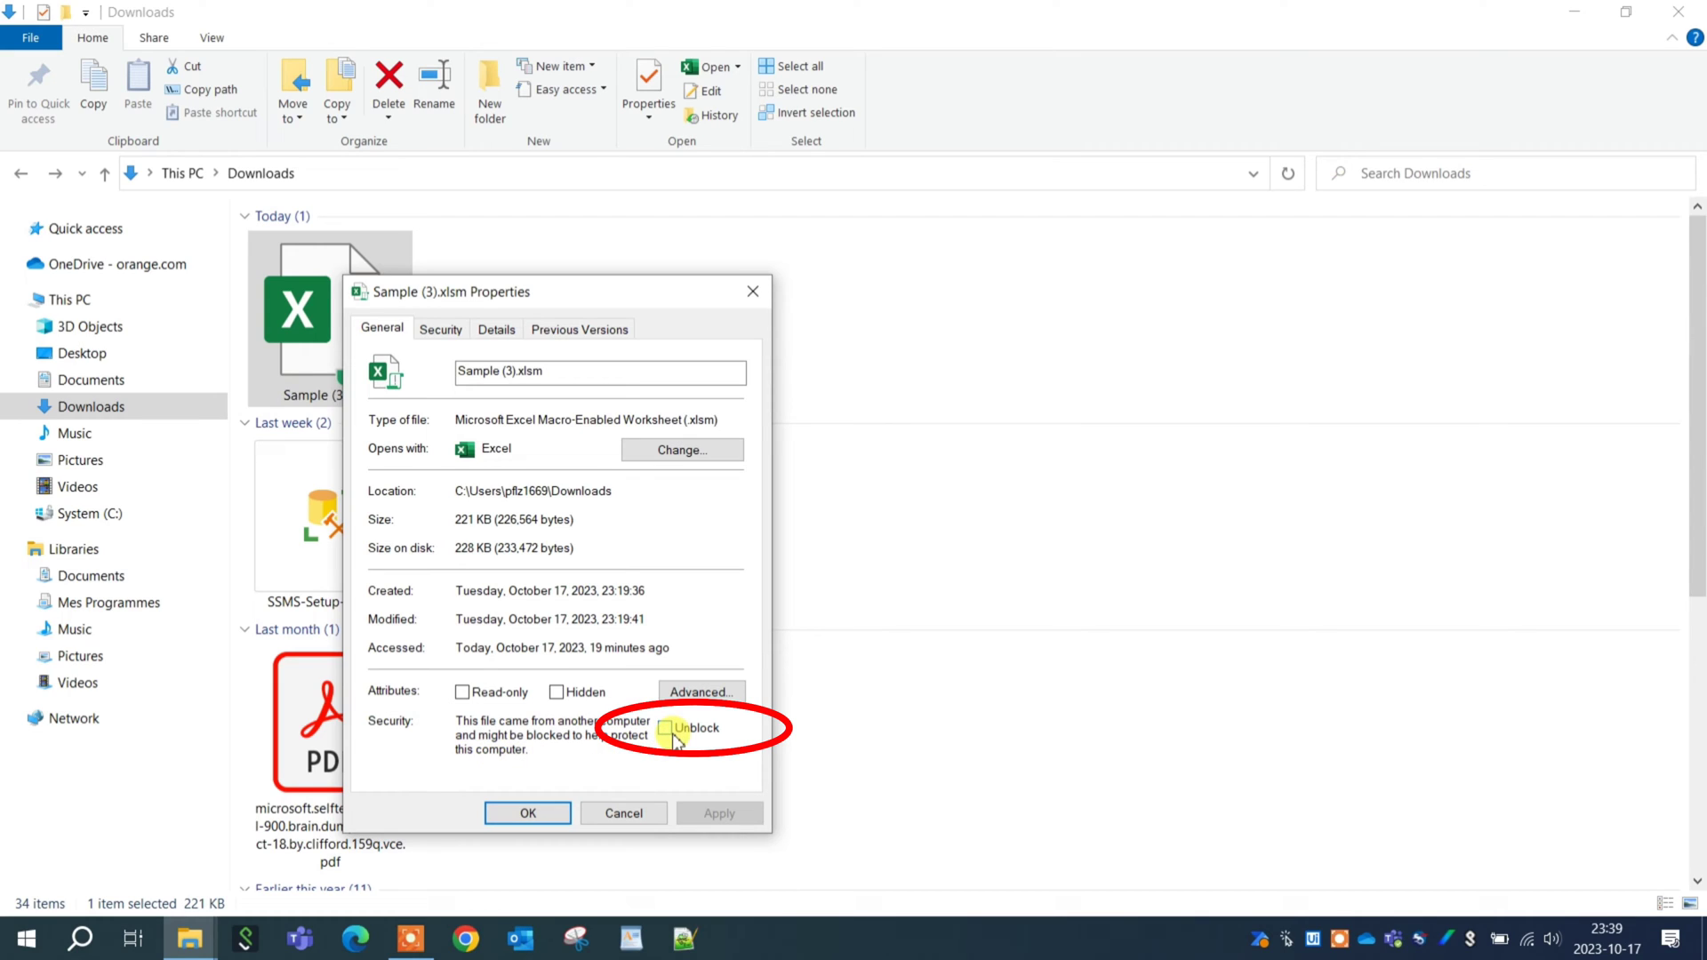
{"action": "left_click", "coordinate": [665, 730]}
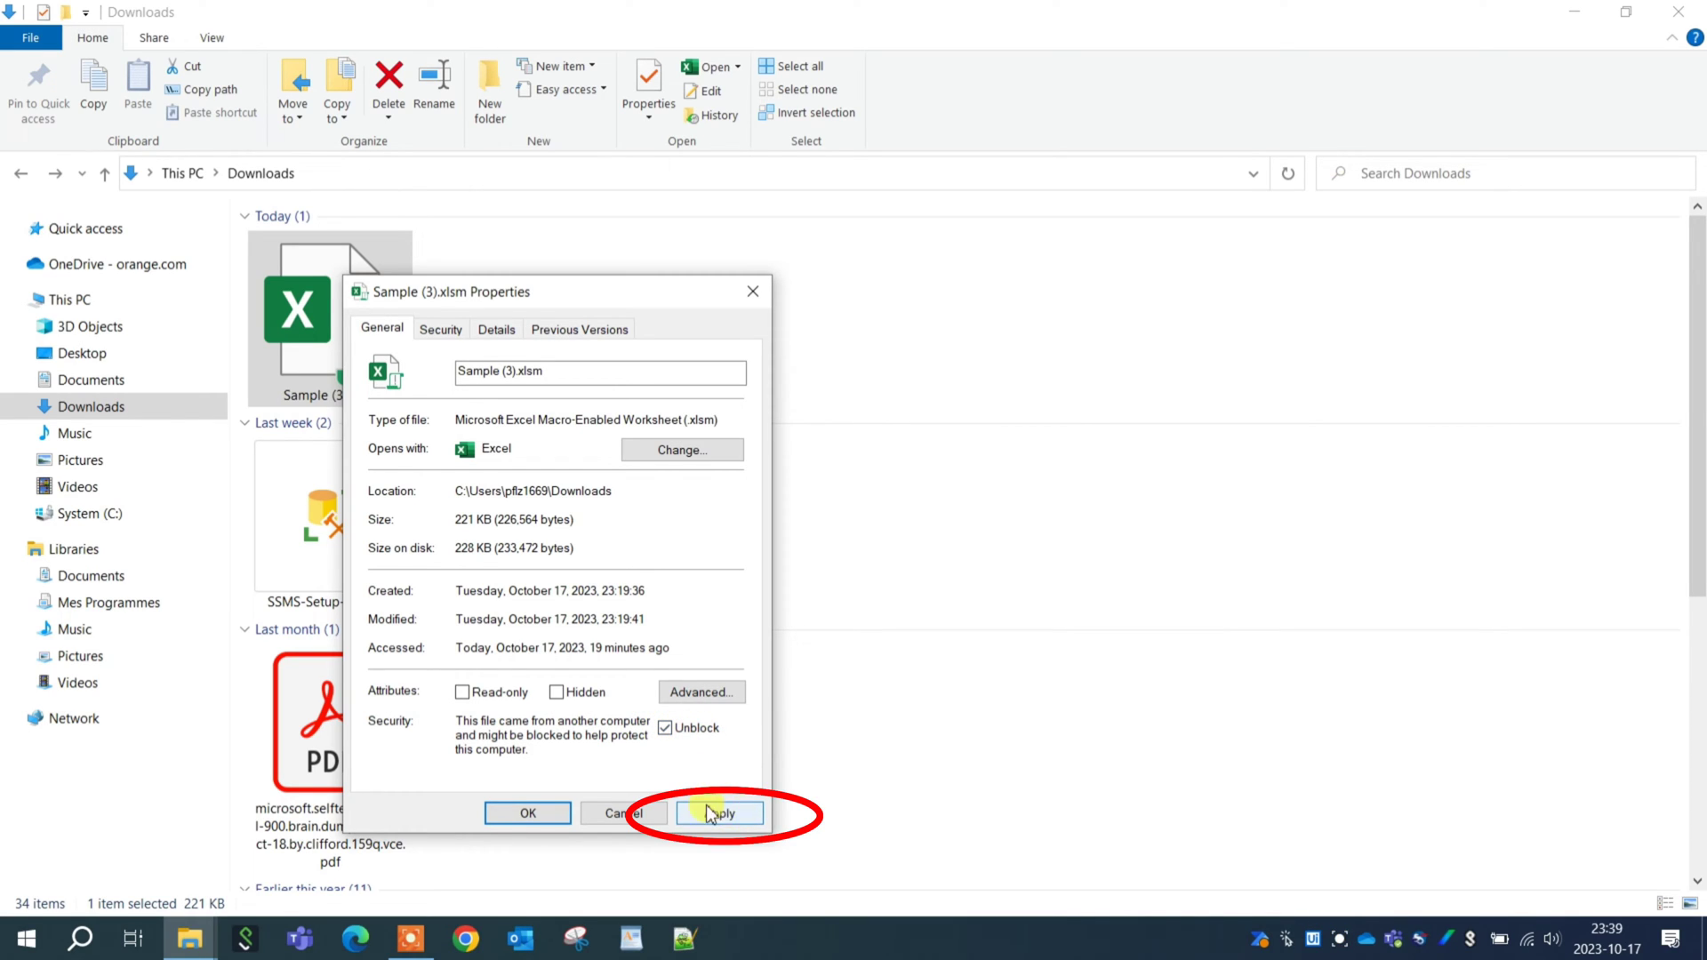
{"action": "left_click", "coordinate": [719, 813]}
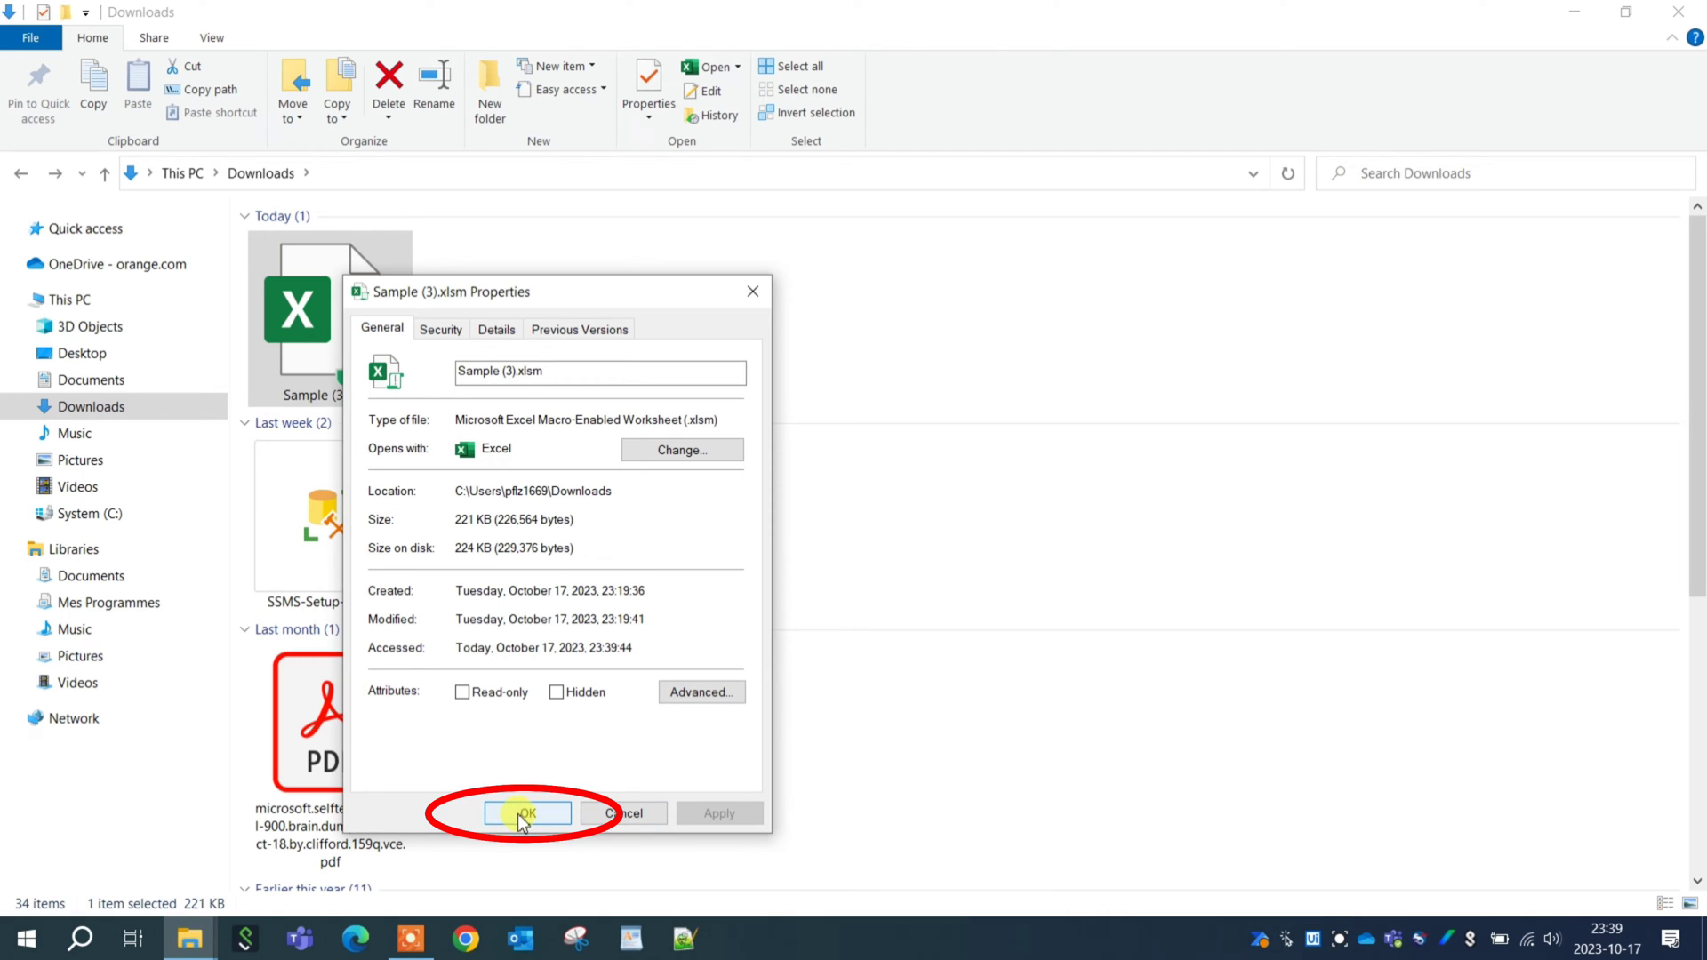
{"action": "left_click", "coordinate": [527, 813]}
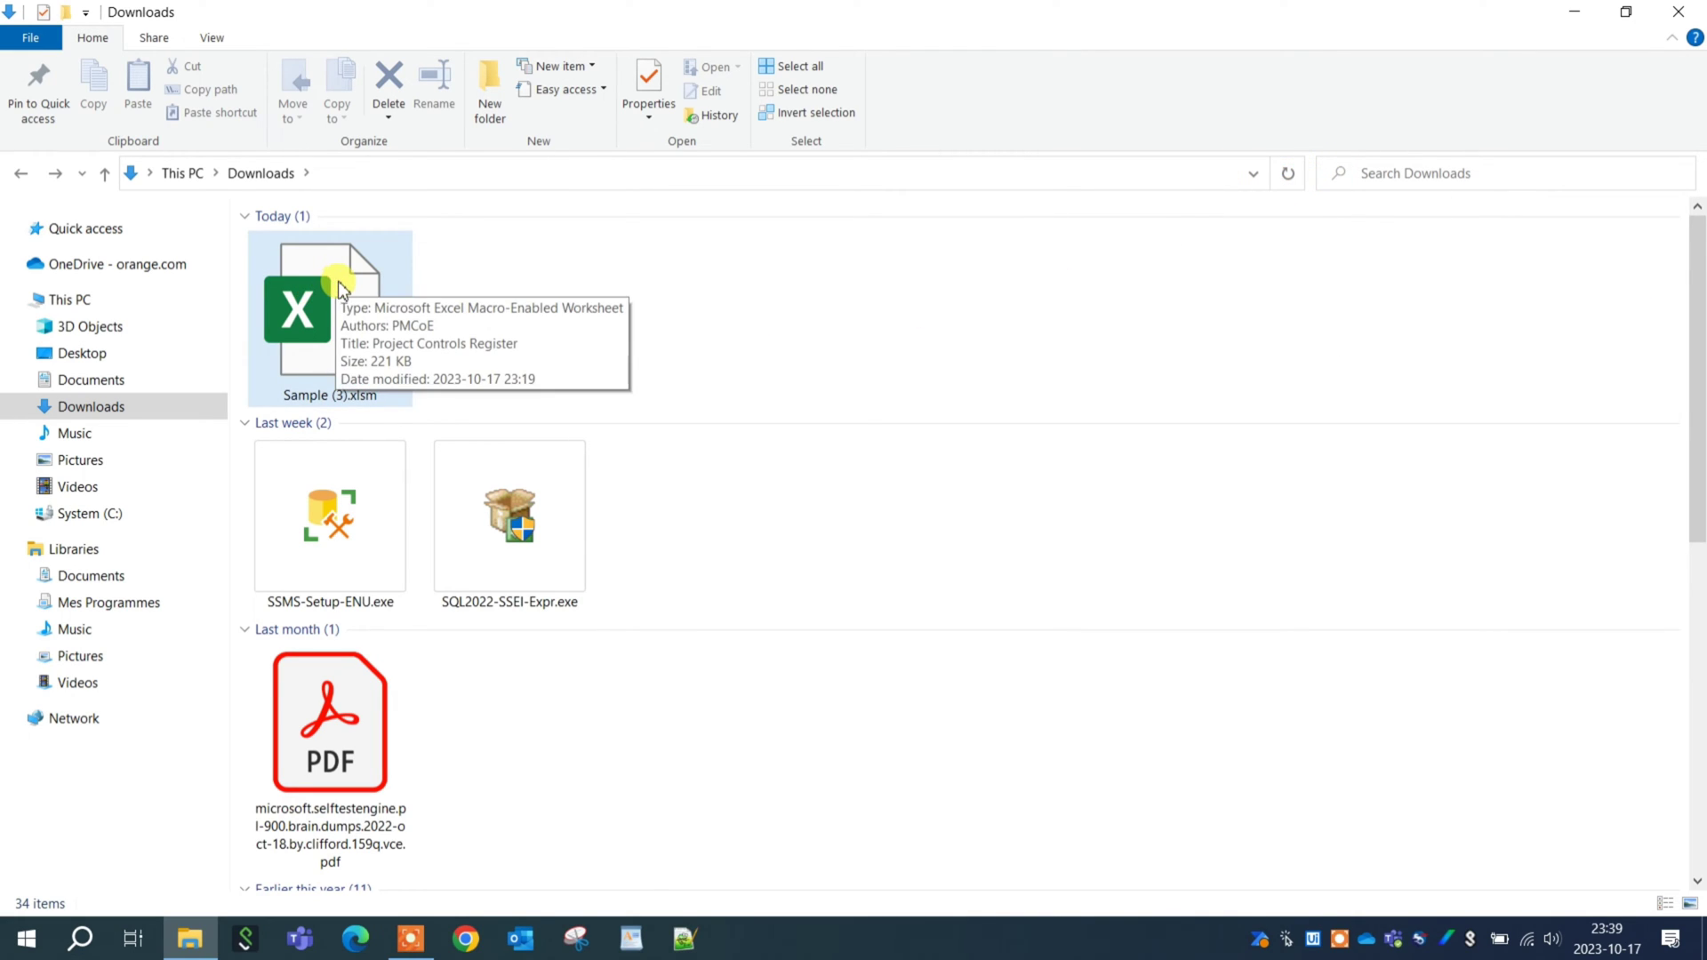
Step: Relaunch the unblocked Sample (3).xlsm in Excel, dismissing the security configuration wait
{"action": "double_click", "coordinate": [301, 317]}
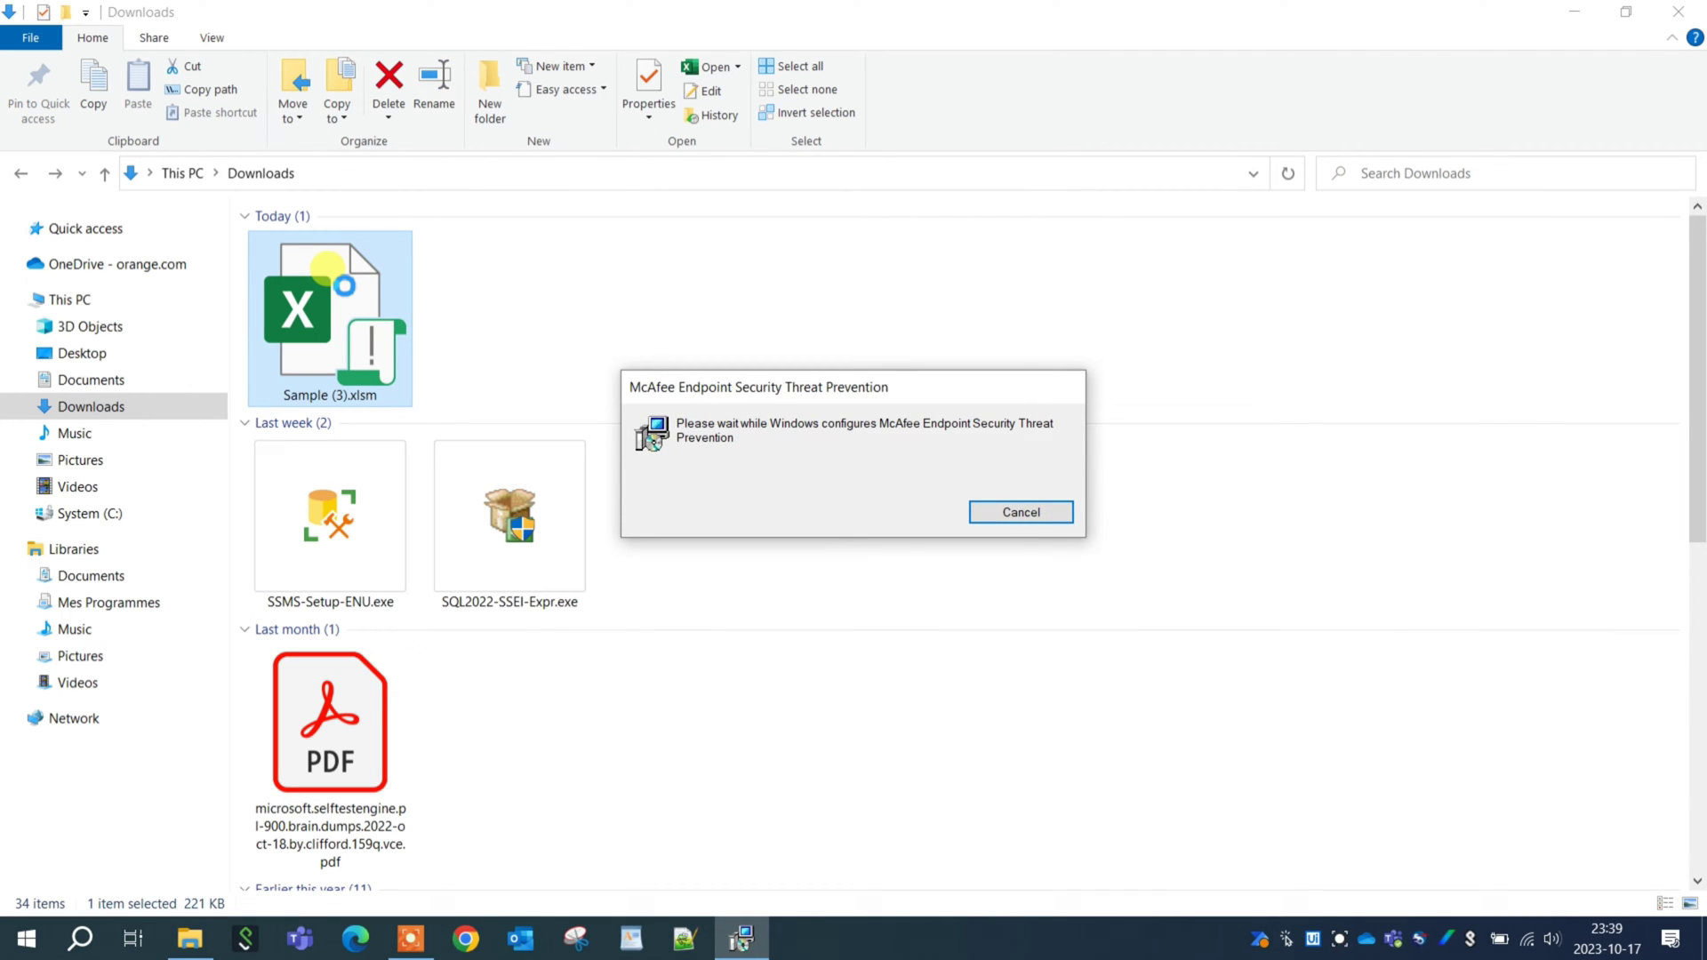
{"action": "left_click", "coordinate": [1021, 512]}
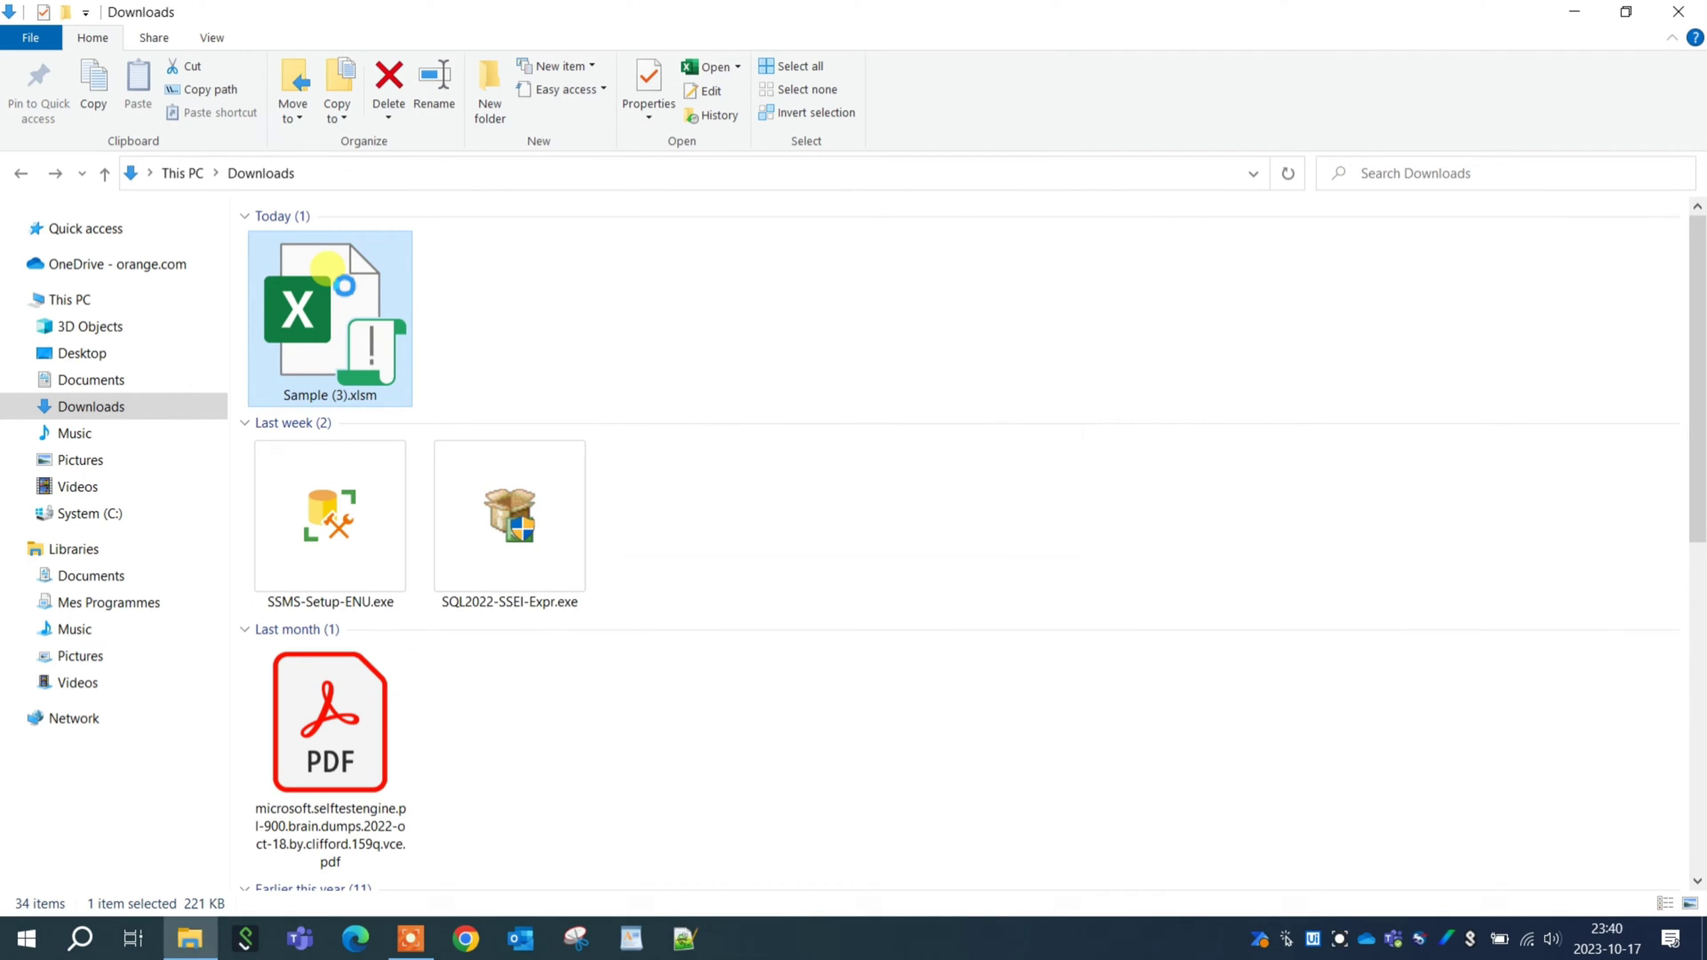
{"action": "right_click", "coordinate": [331, 317]}
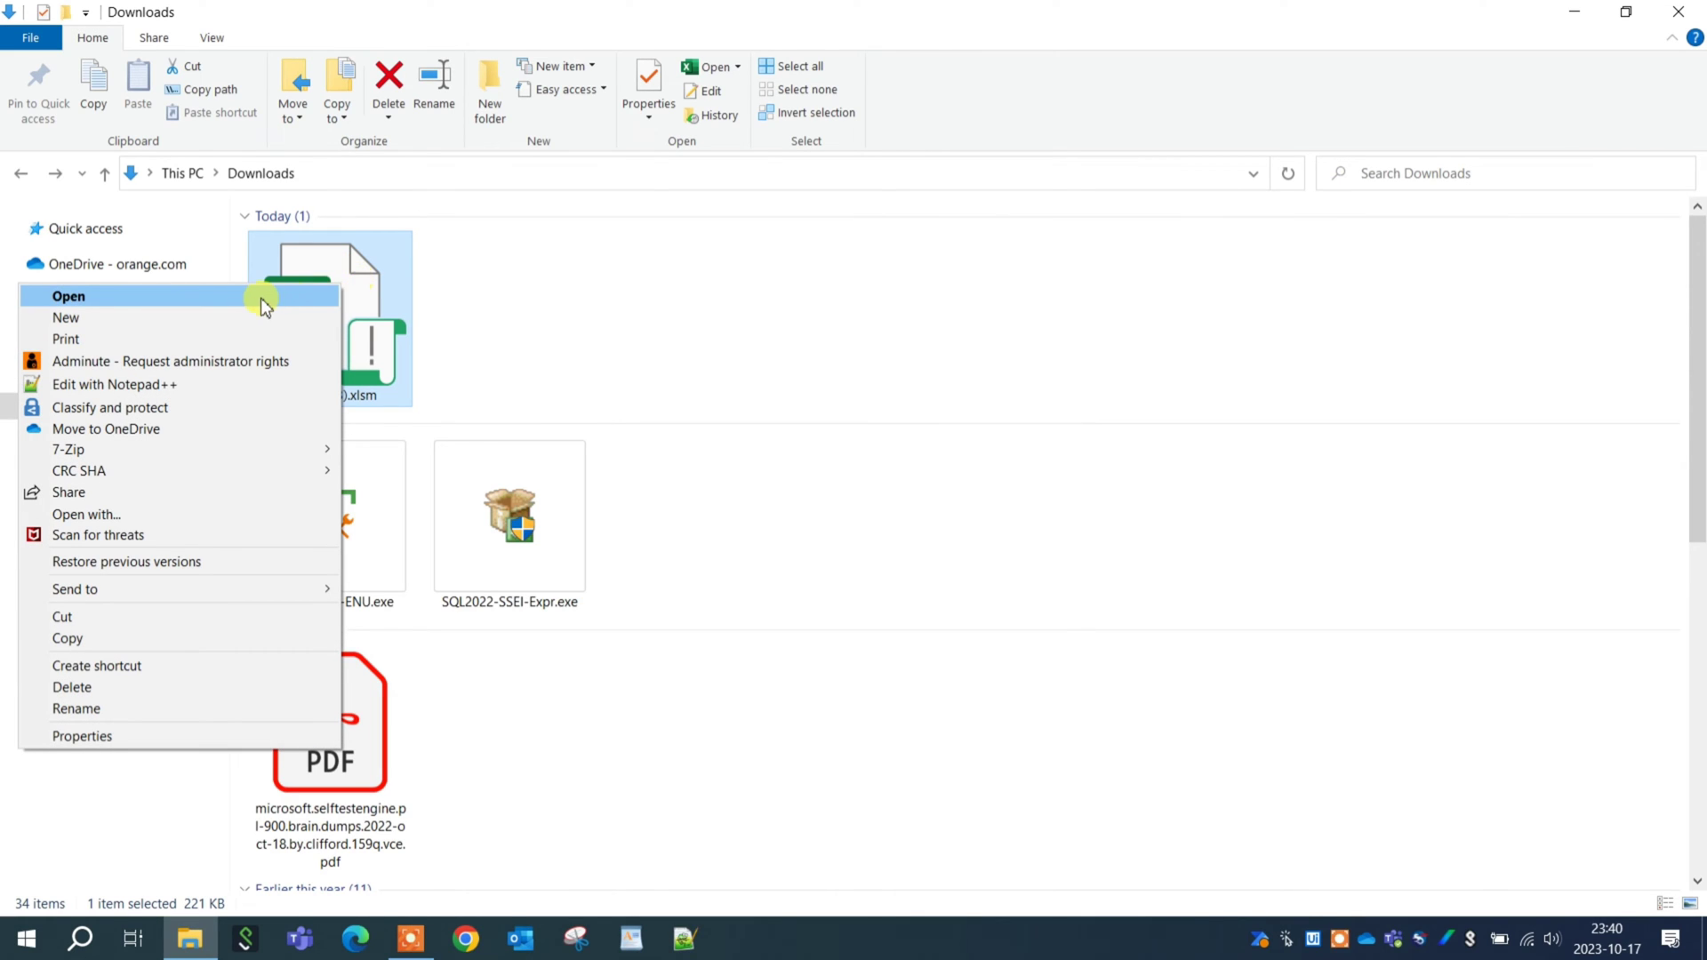
{"action": "left_click", "coordinate": [68, 295]}
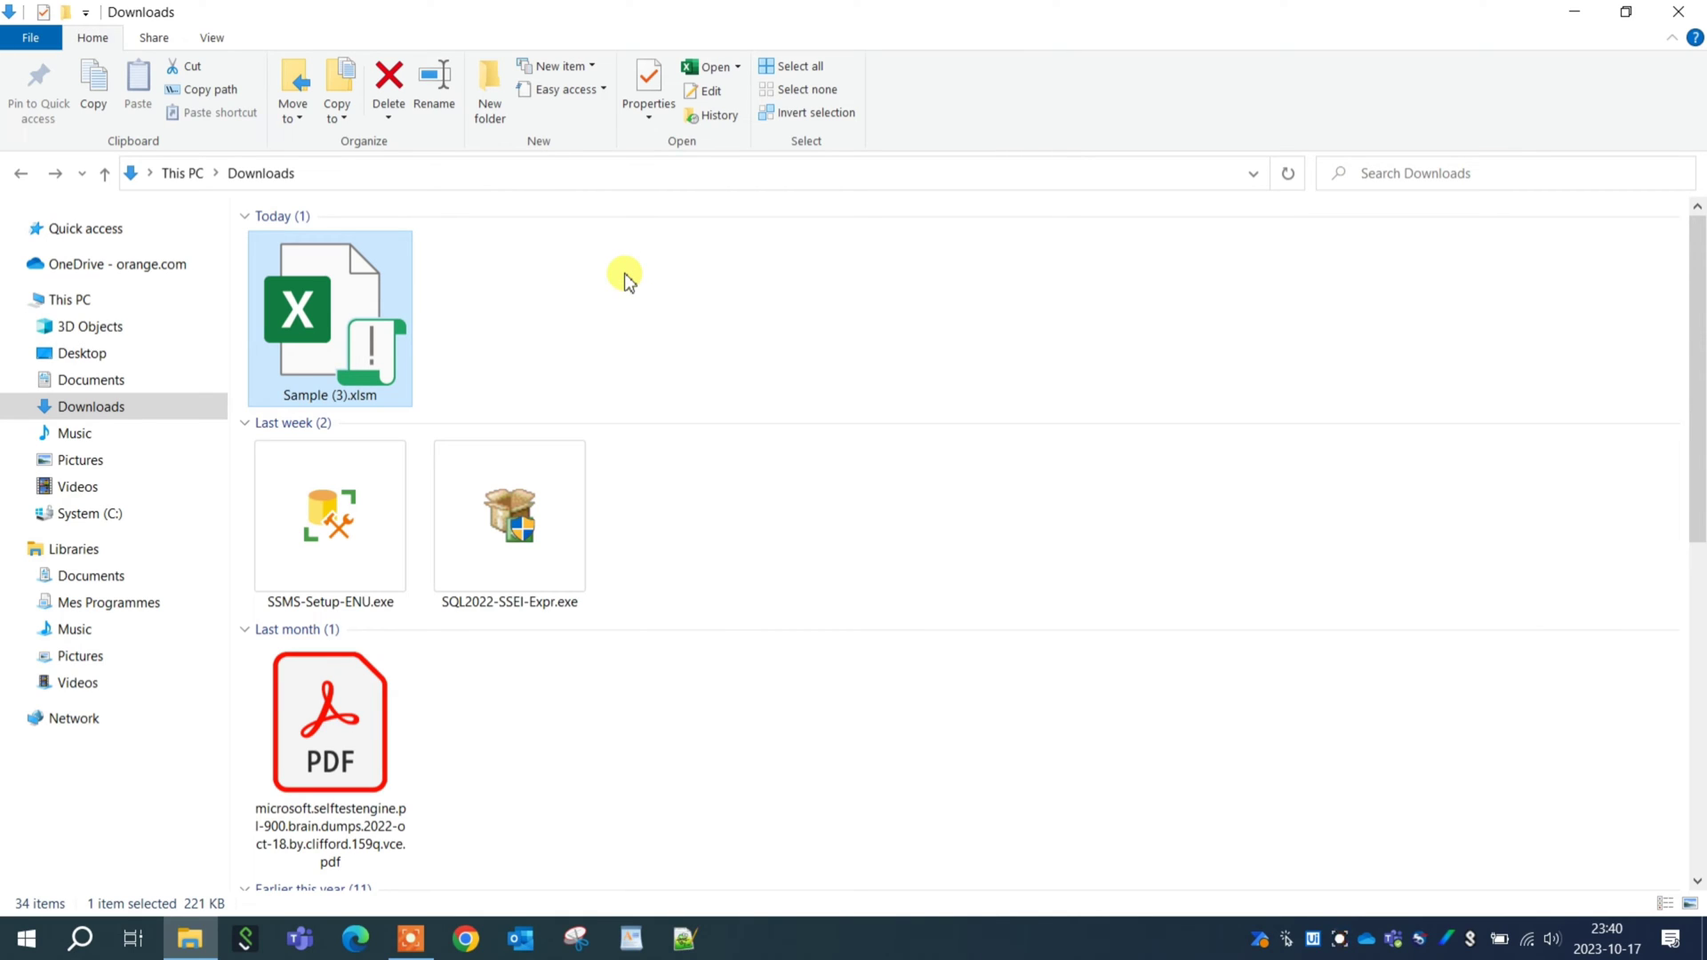
{"action": "double_click", "coordinate": [331, 316]}
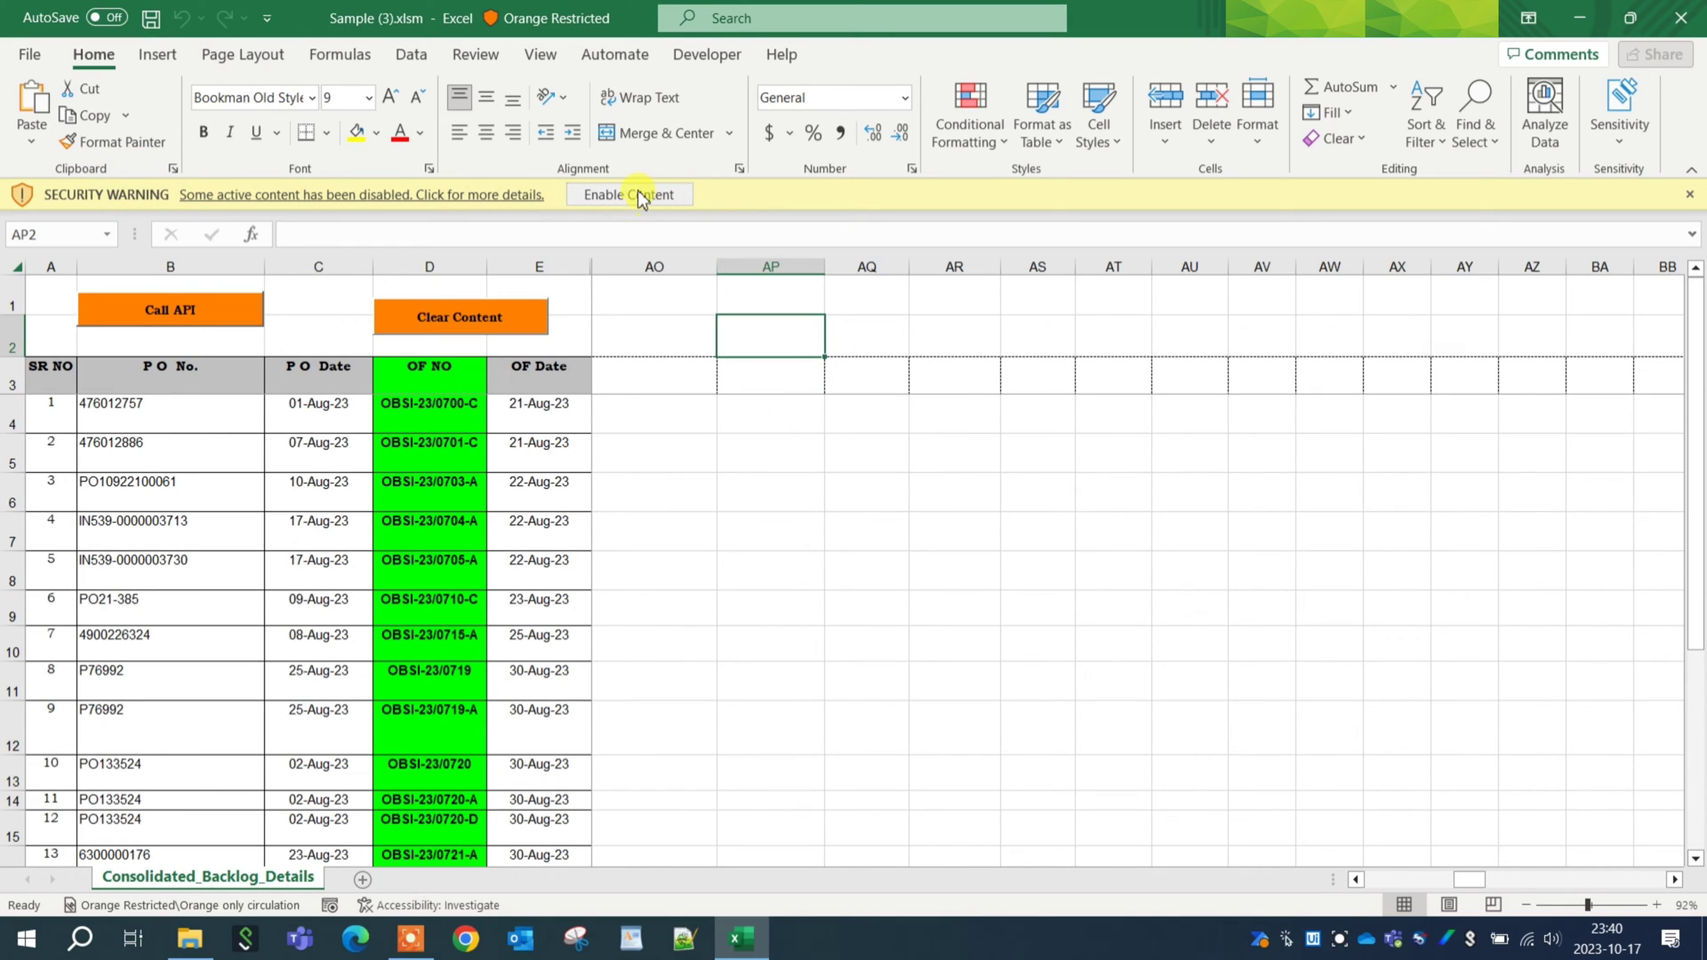
Step: Enable Content on the yellow Security Warning bar so the workbook's macros run
{"action": "left_click", "coordinate": [630, 195]}
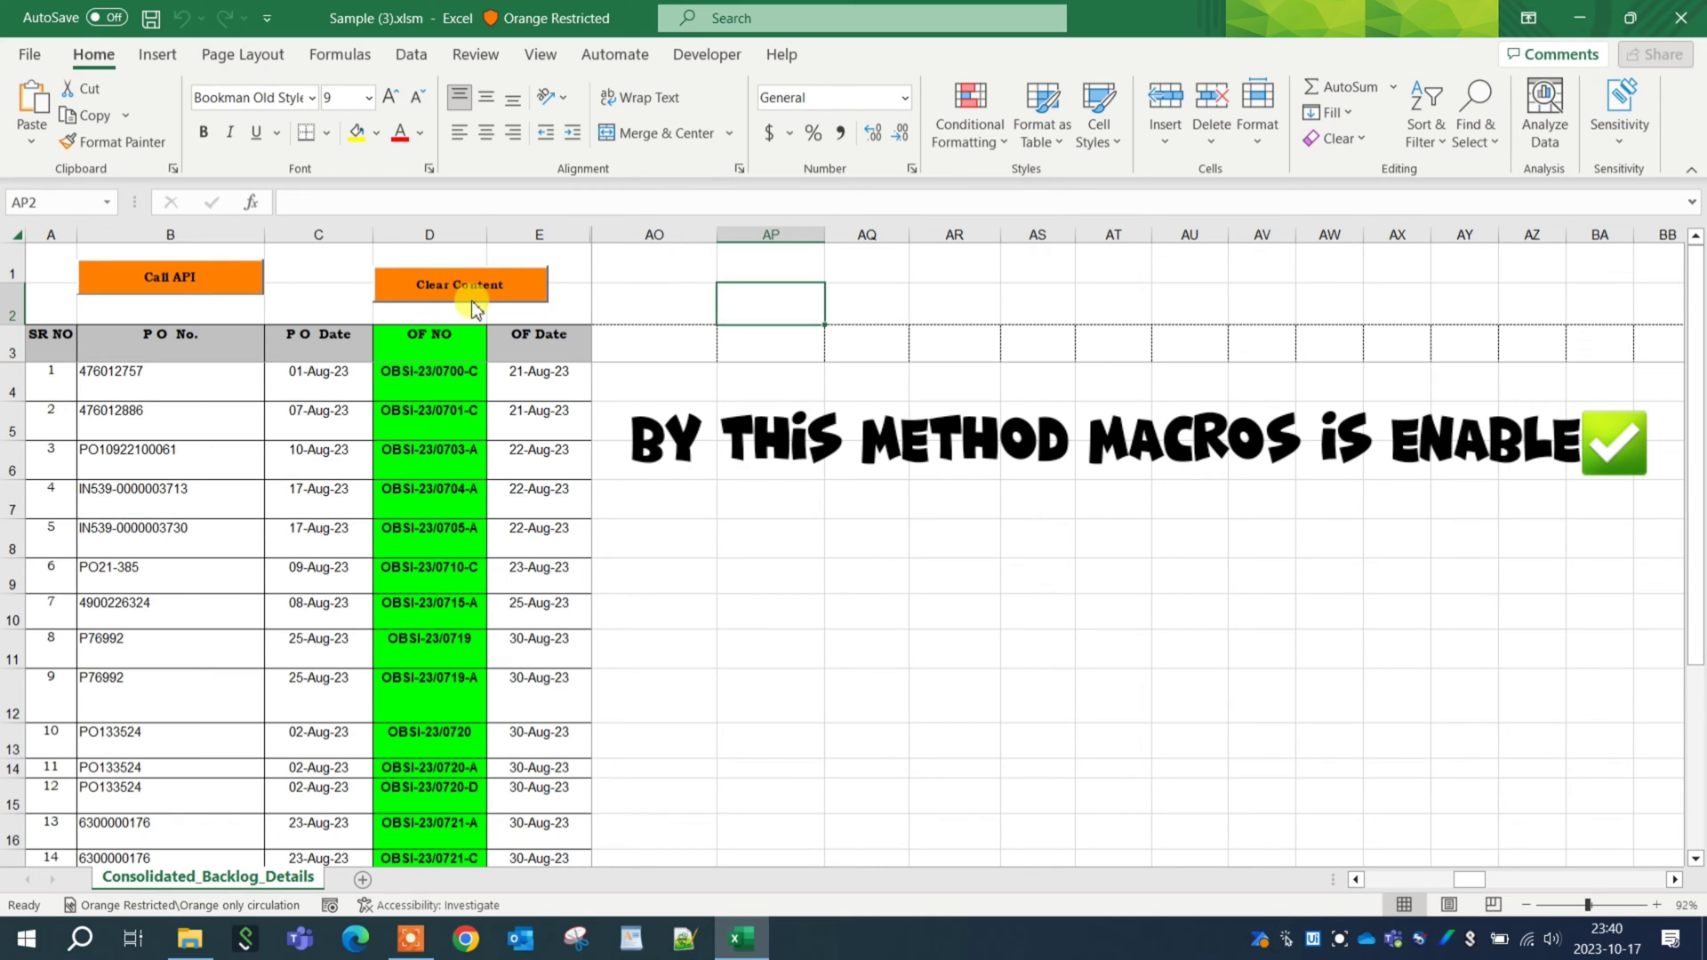
{"action": "mouse_move", "coordinate": [1023, 276]}
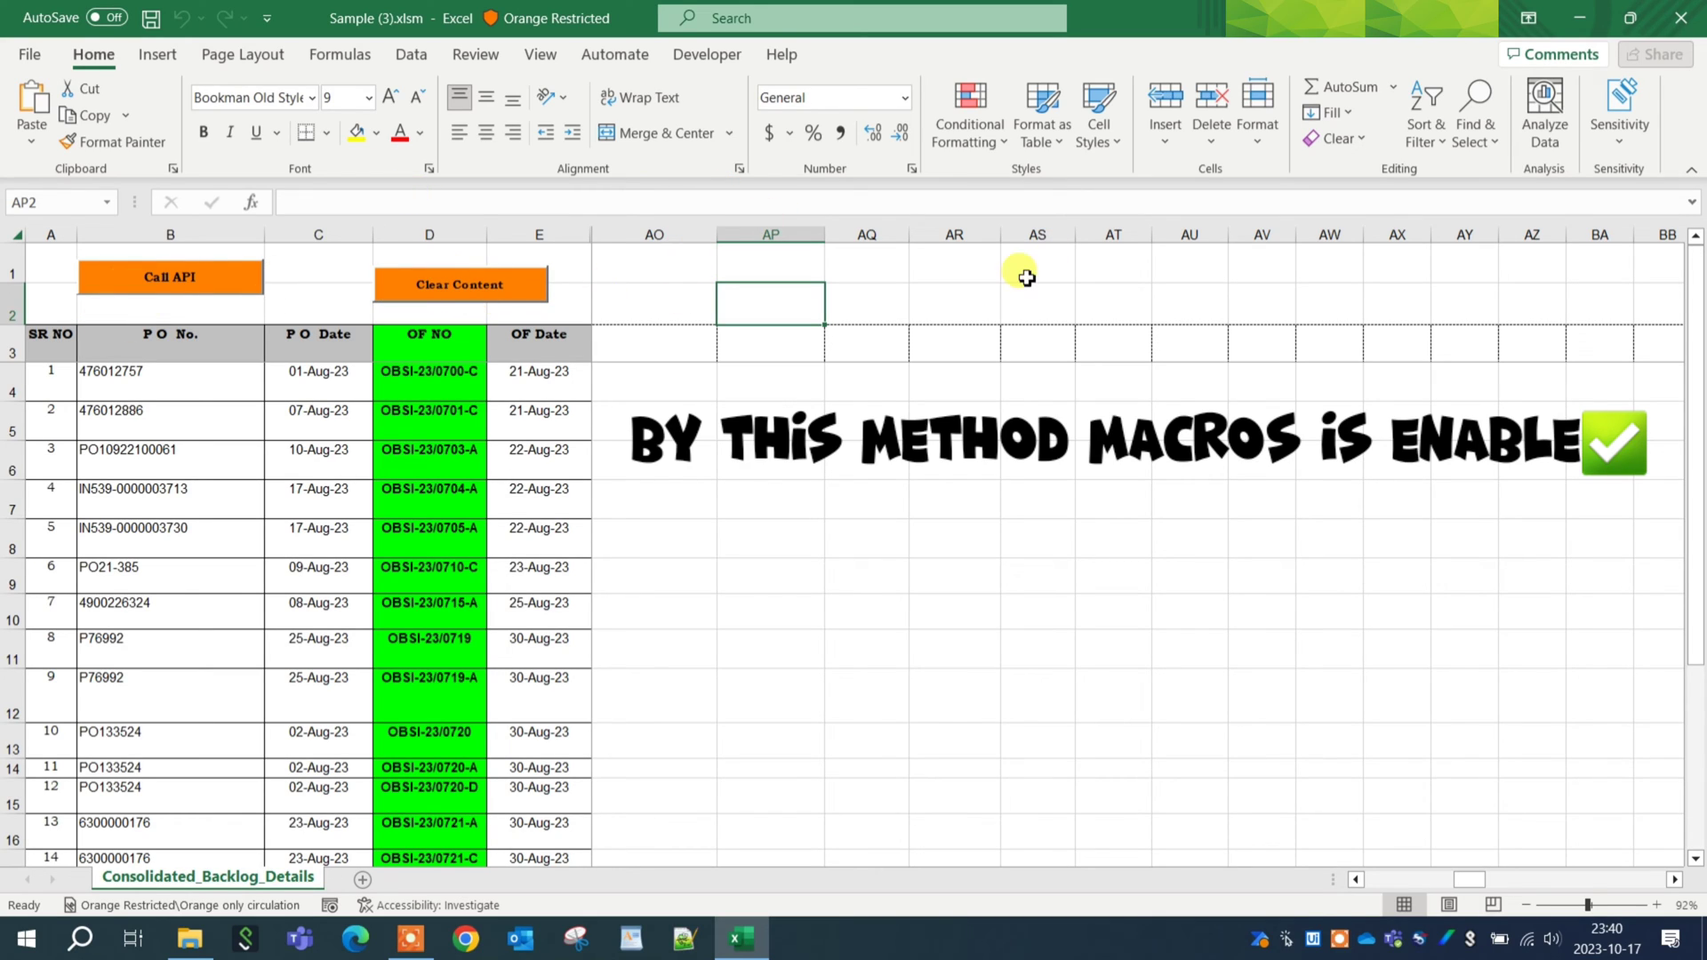
{"action": "mouse_move", "coordinate": [1657, 625]}
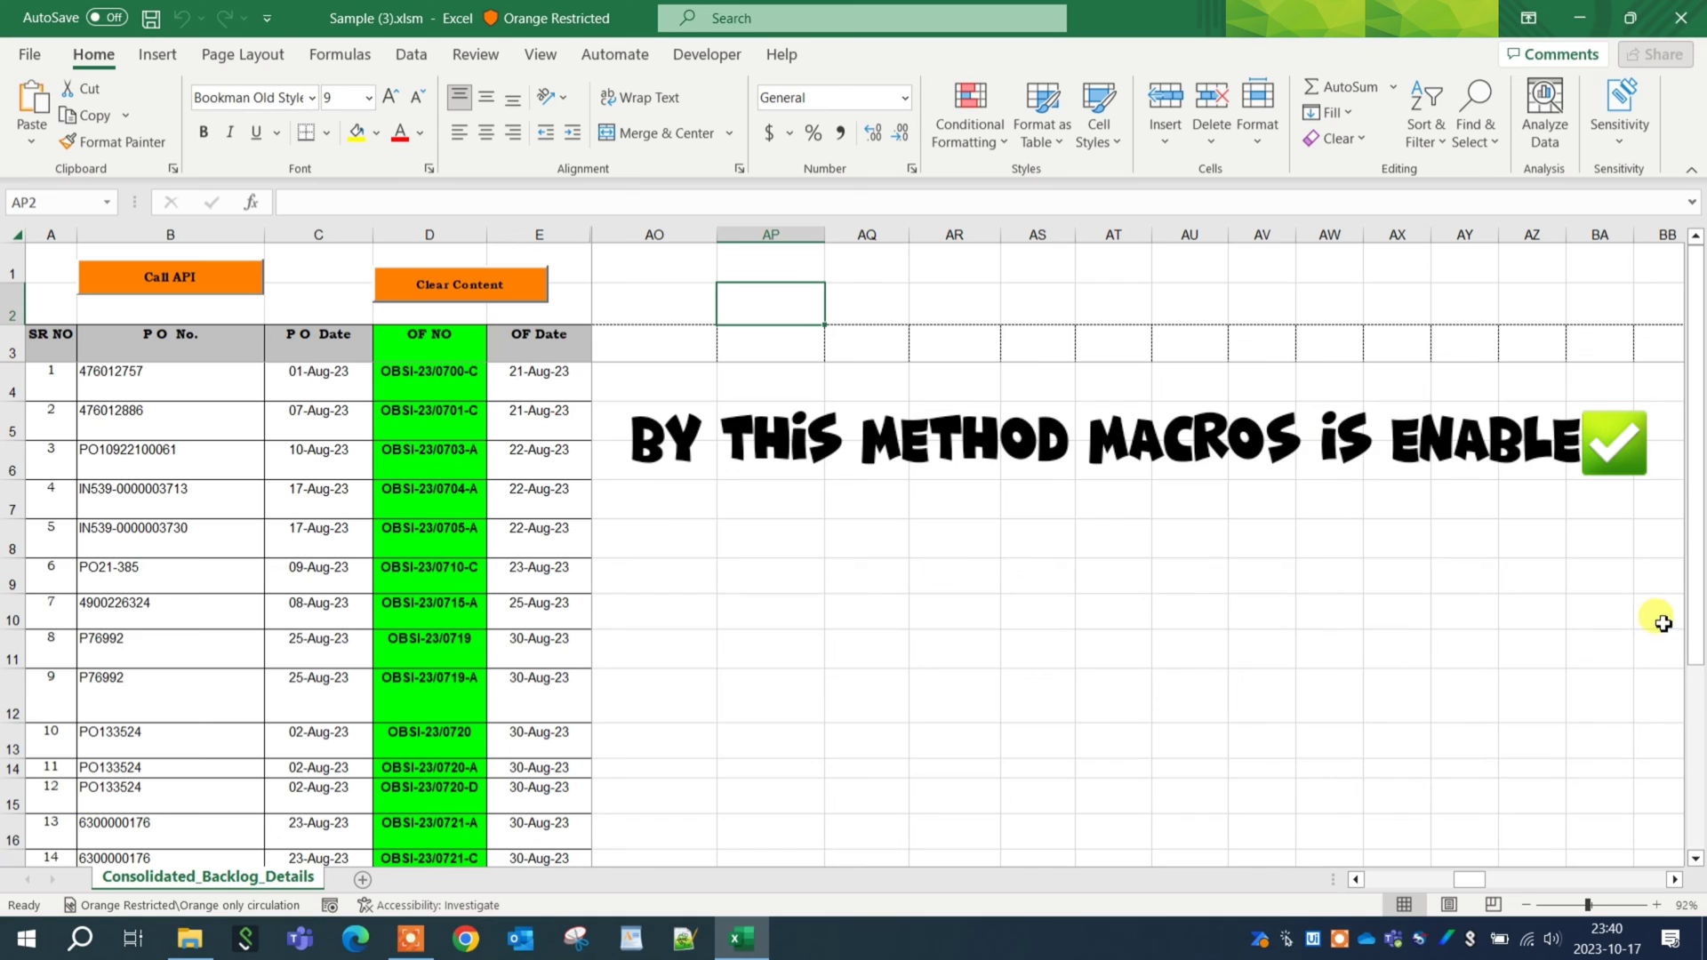
{"action": "mouse_move", "coordinate": [1609, 670]}
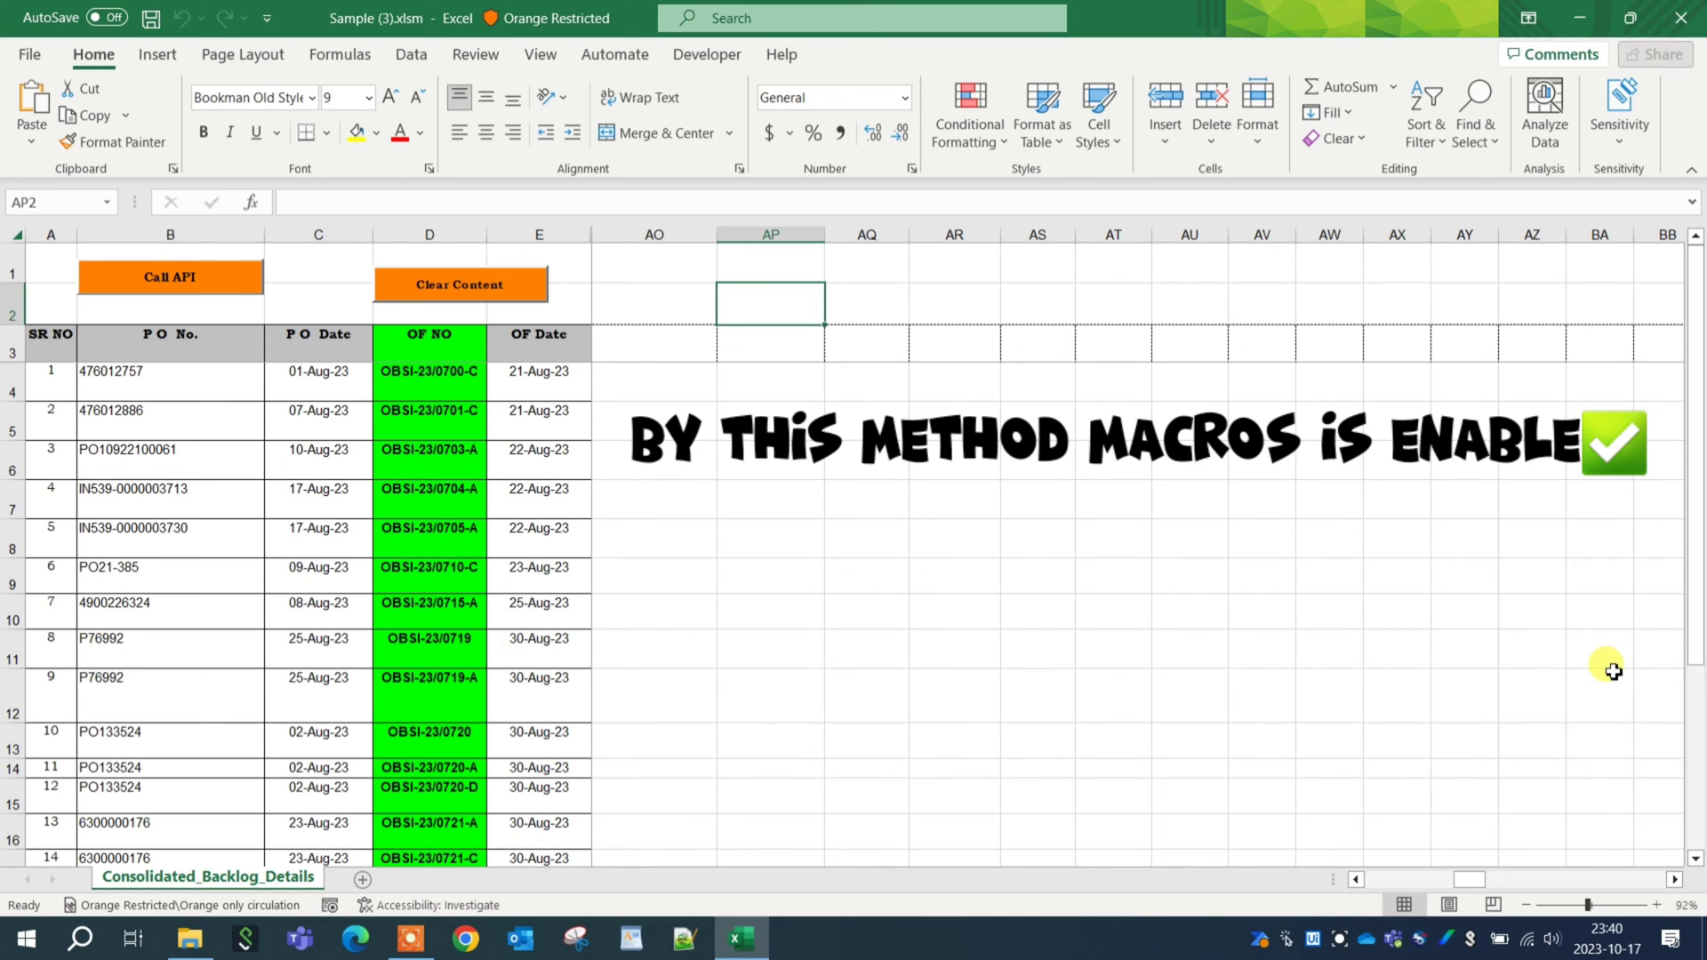